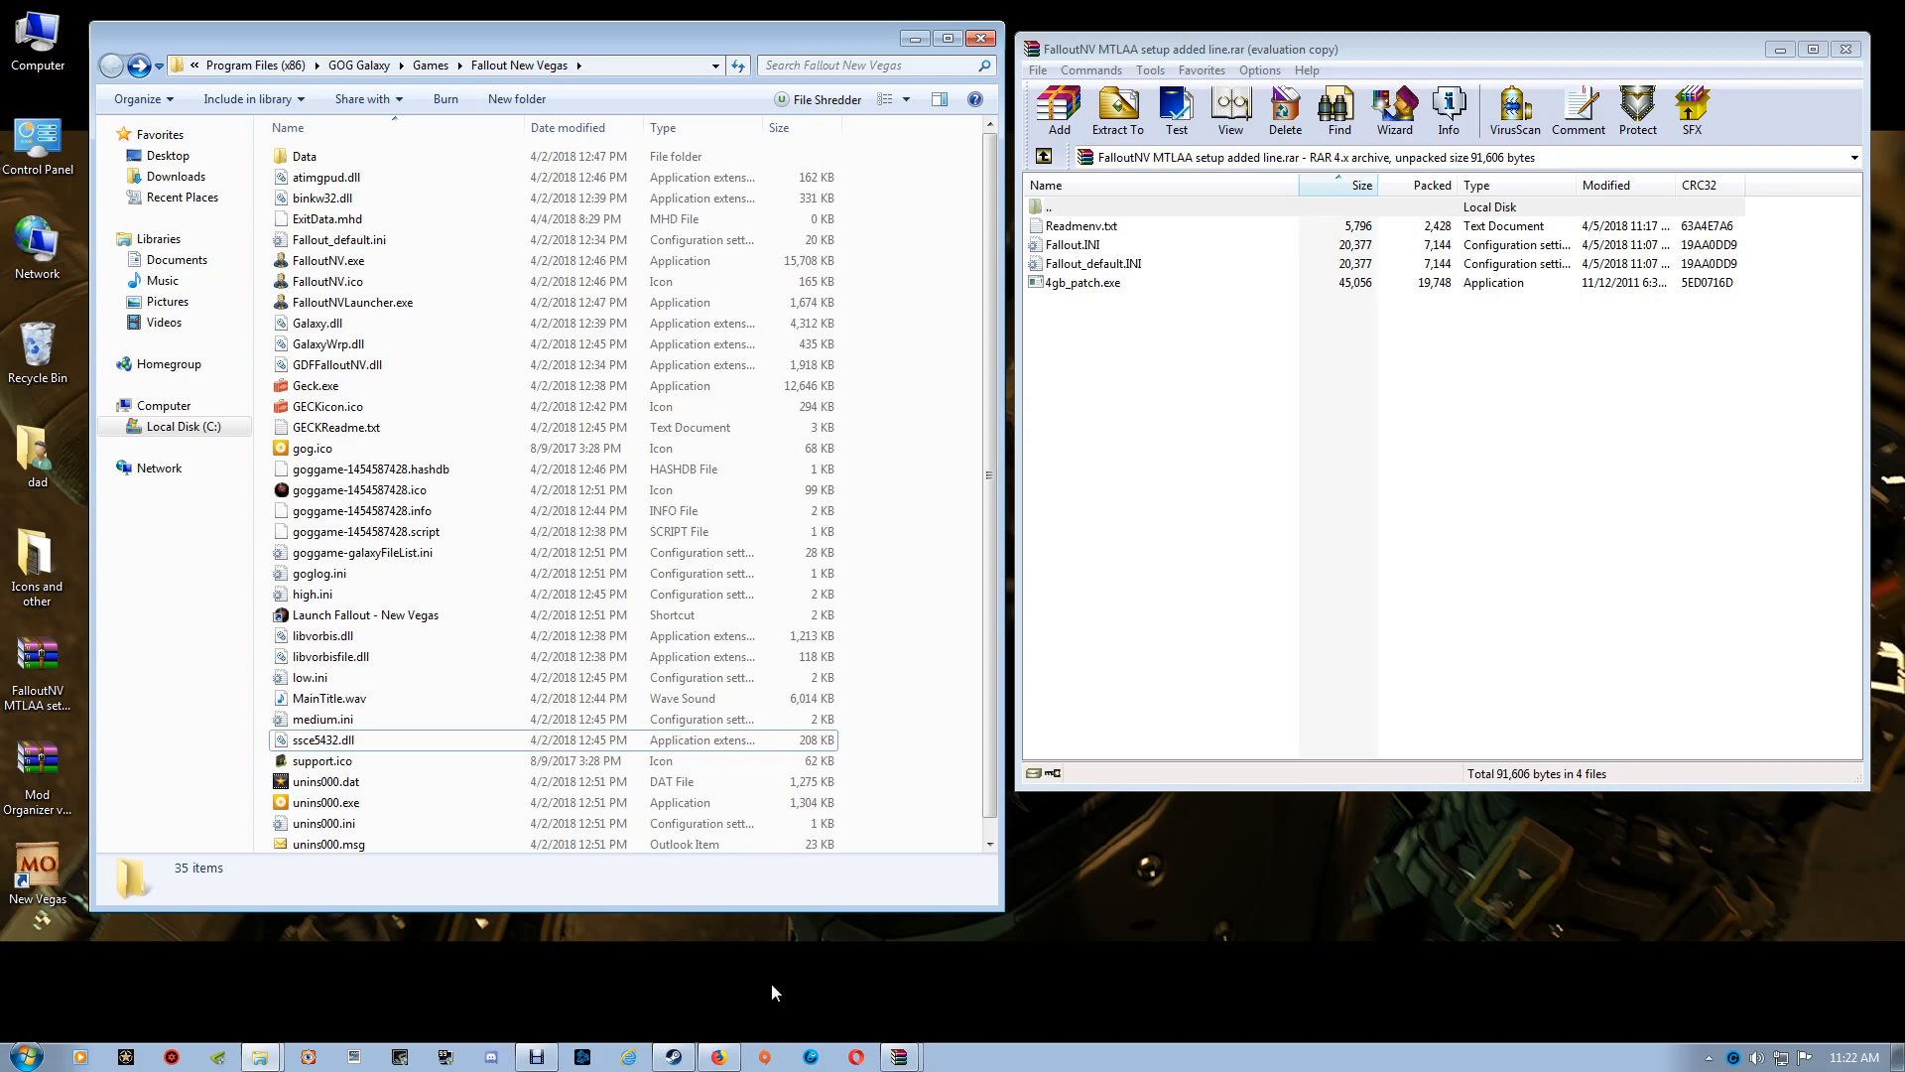
Step: Select every file in the archive's ModOrganizer folder, ready to drag into the game folder
{"action": "left_click", "coordinate": [38, 869]}
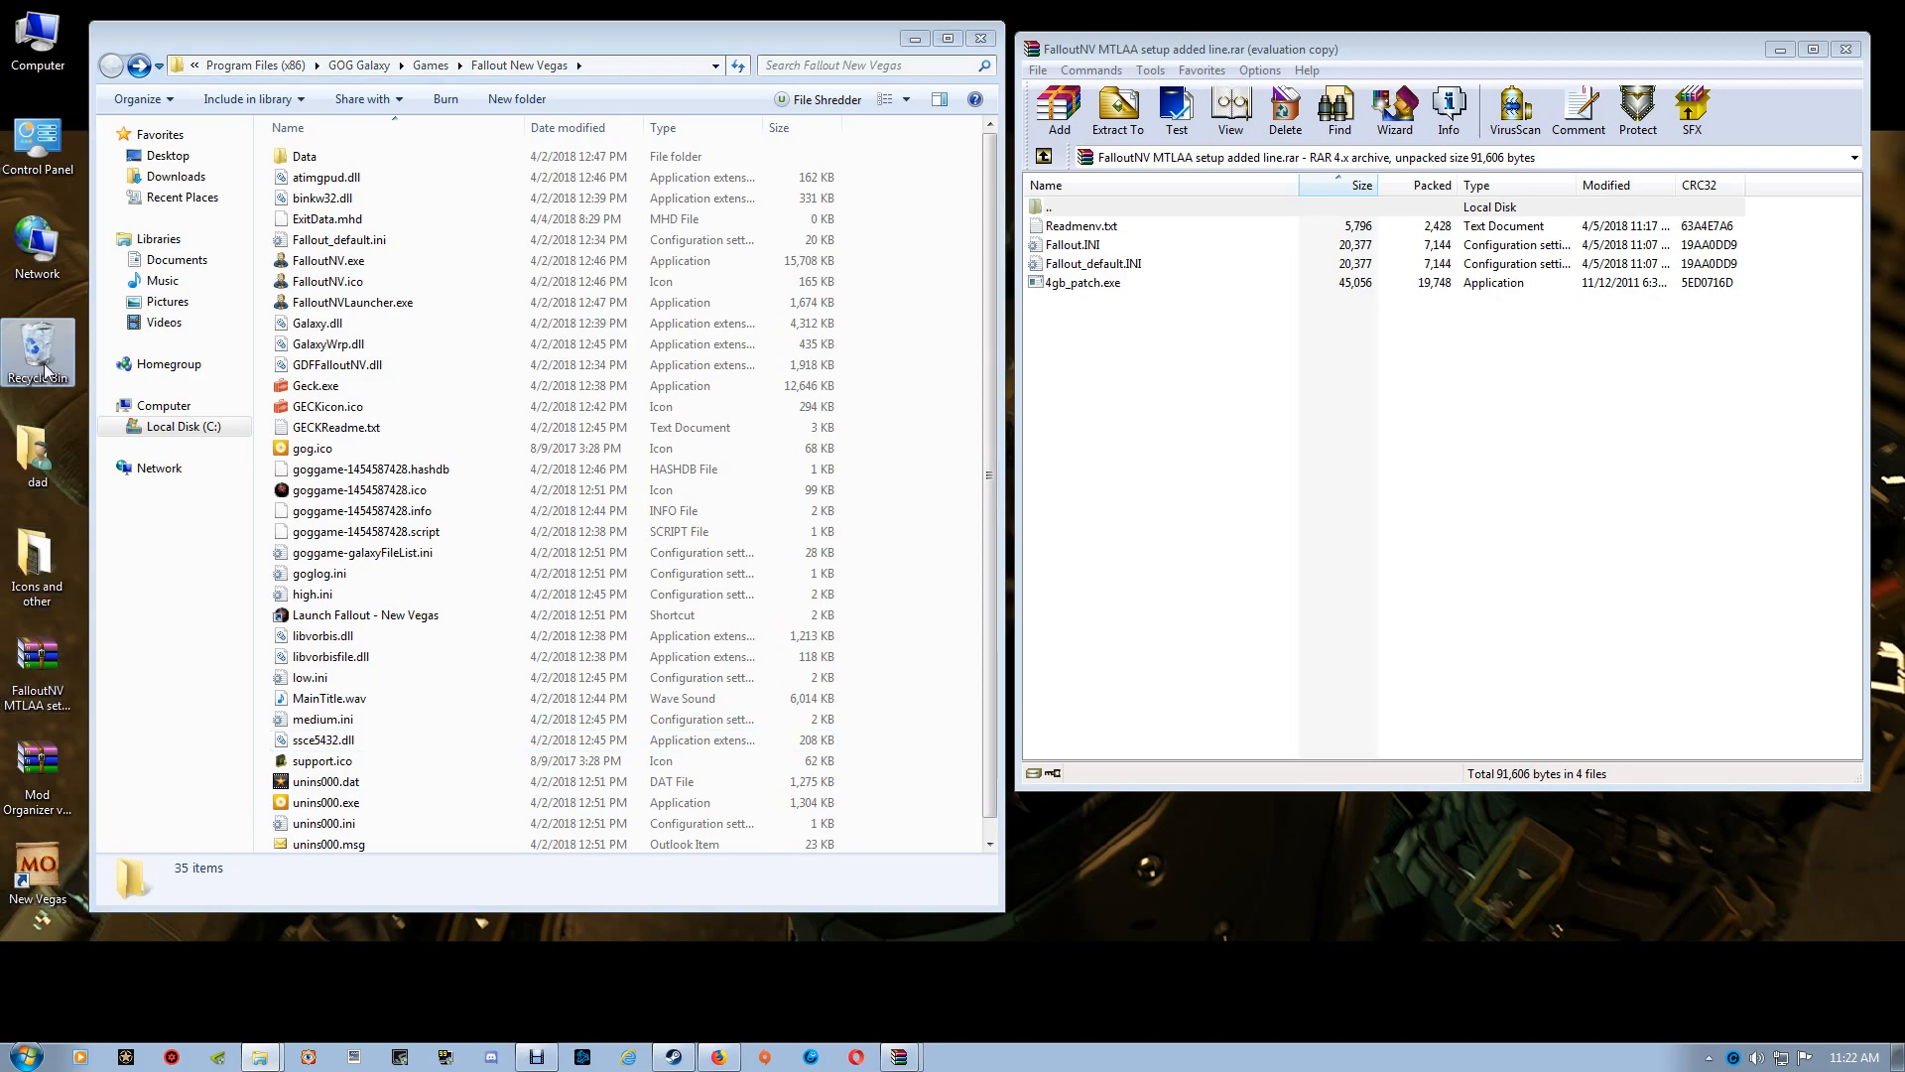
{"action": "double_click", "coordinate": [36, 760]}
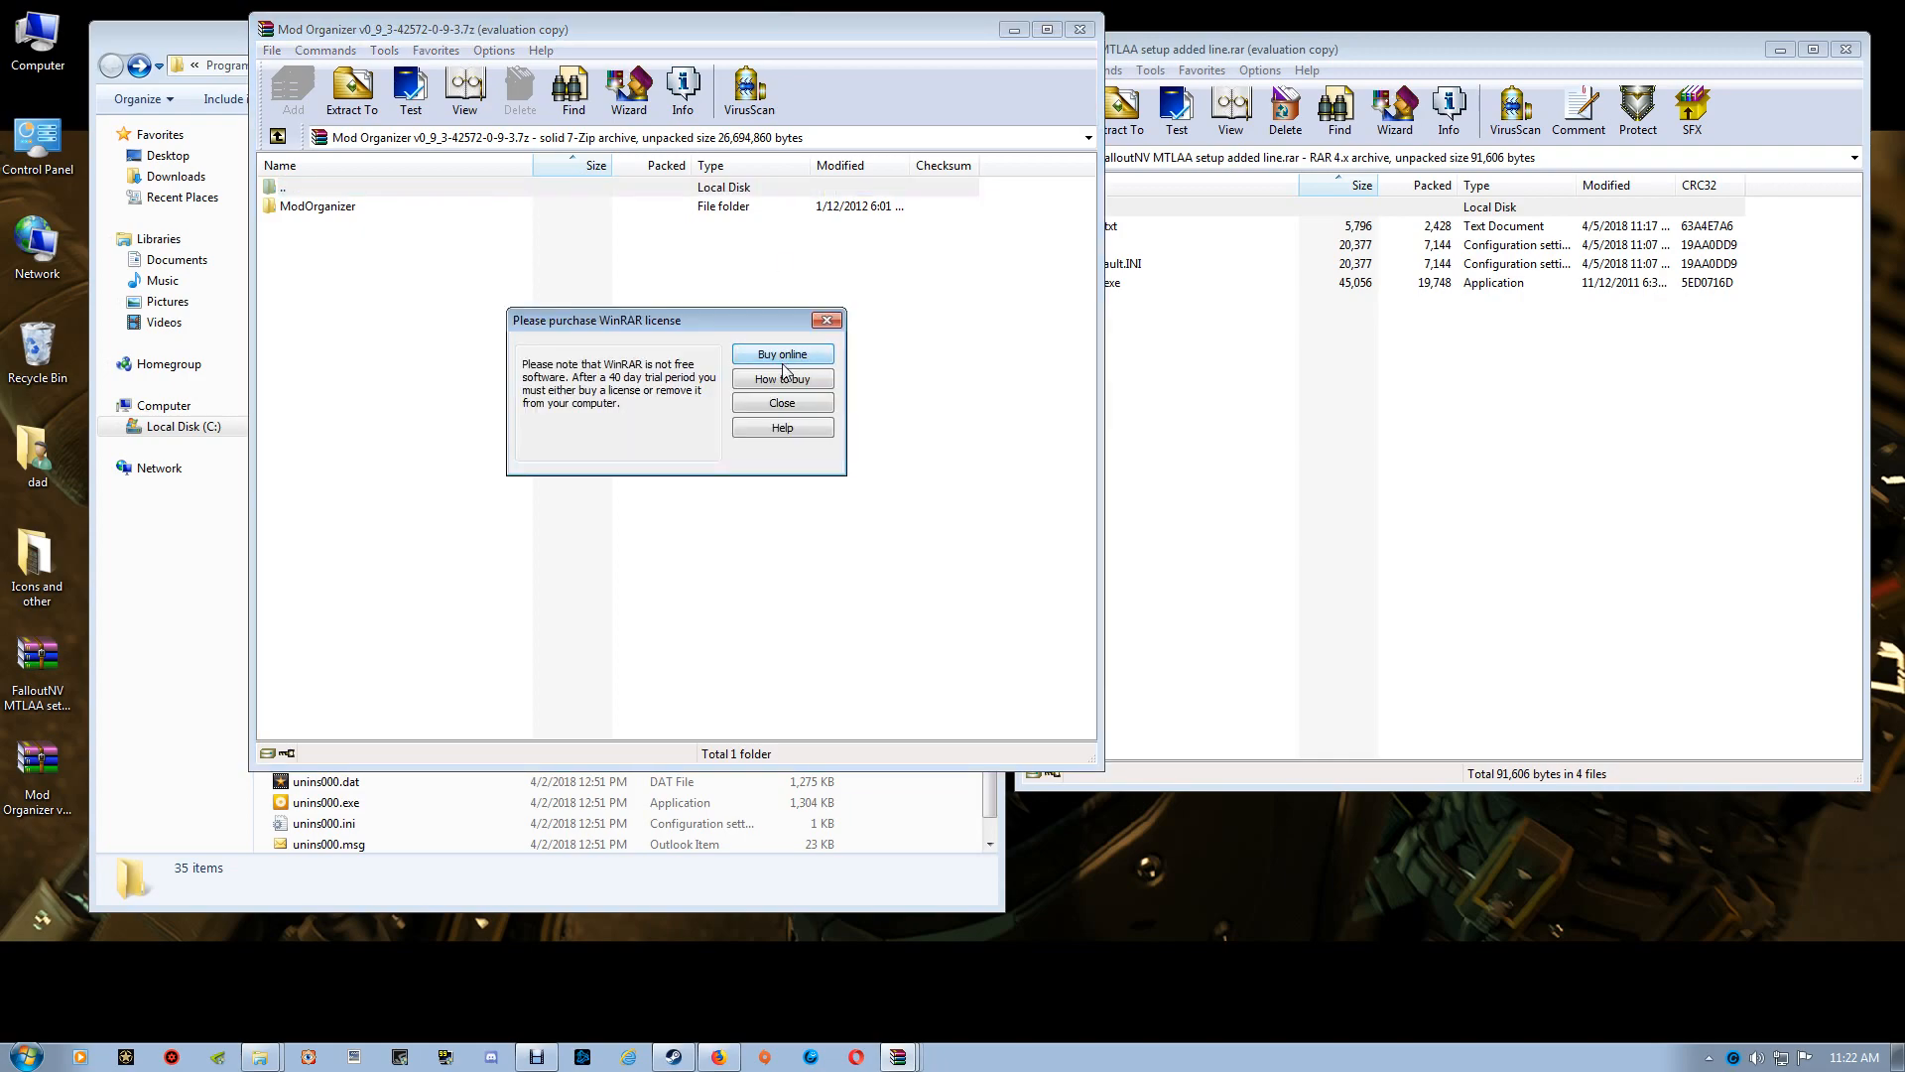
{"action": "left_click", "coordinate": [782, 403]}
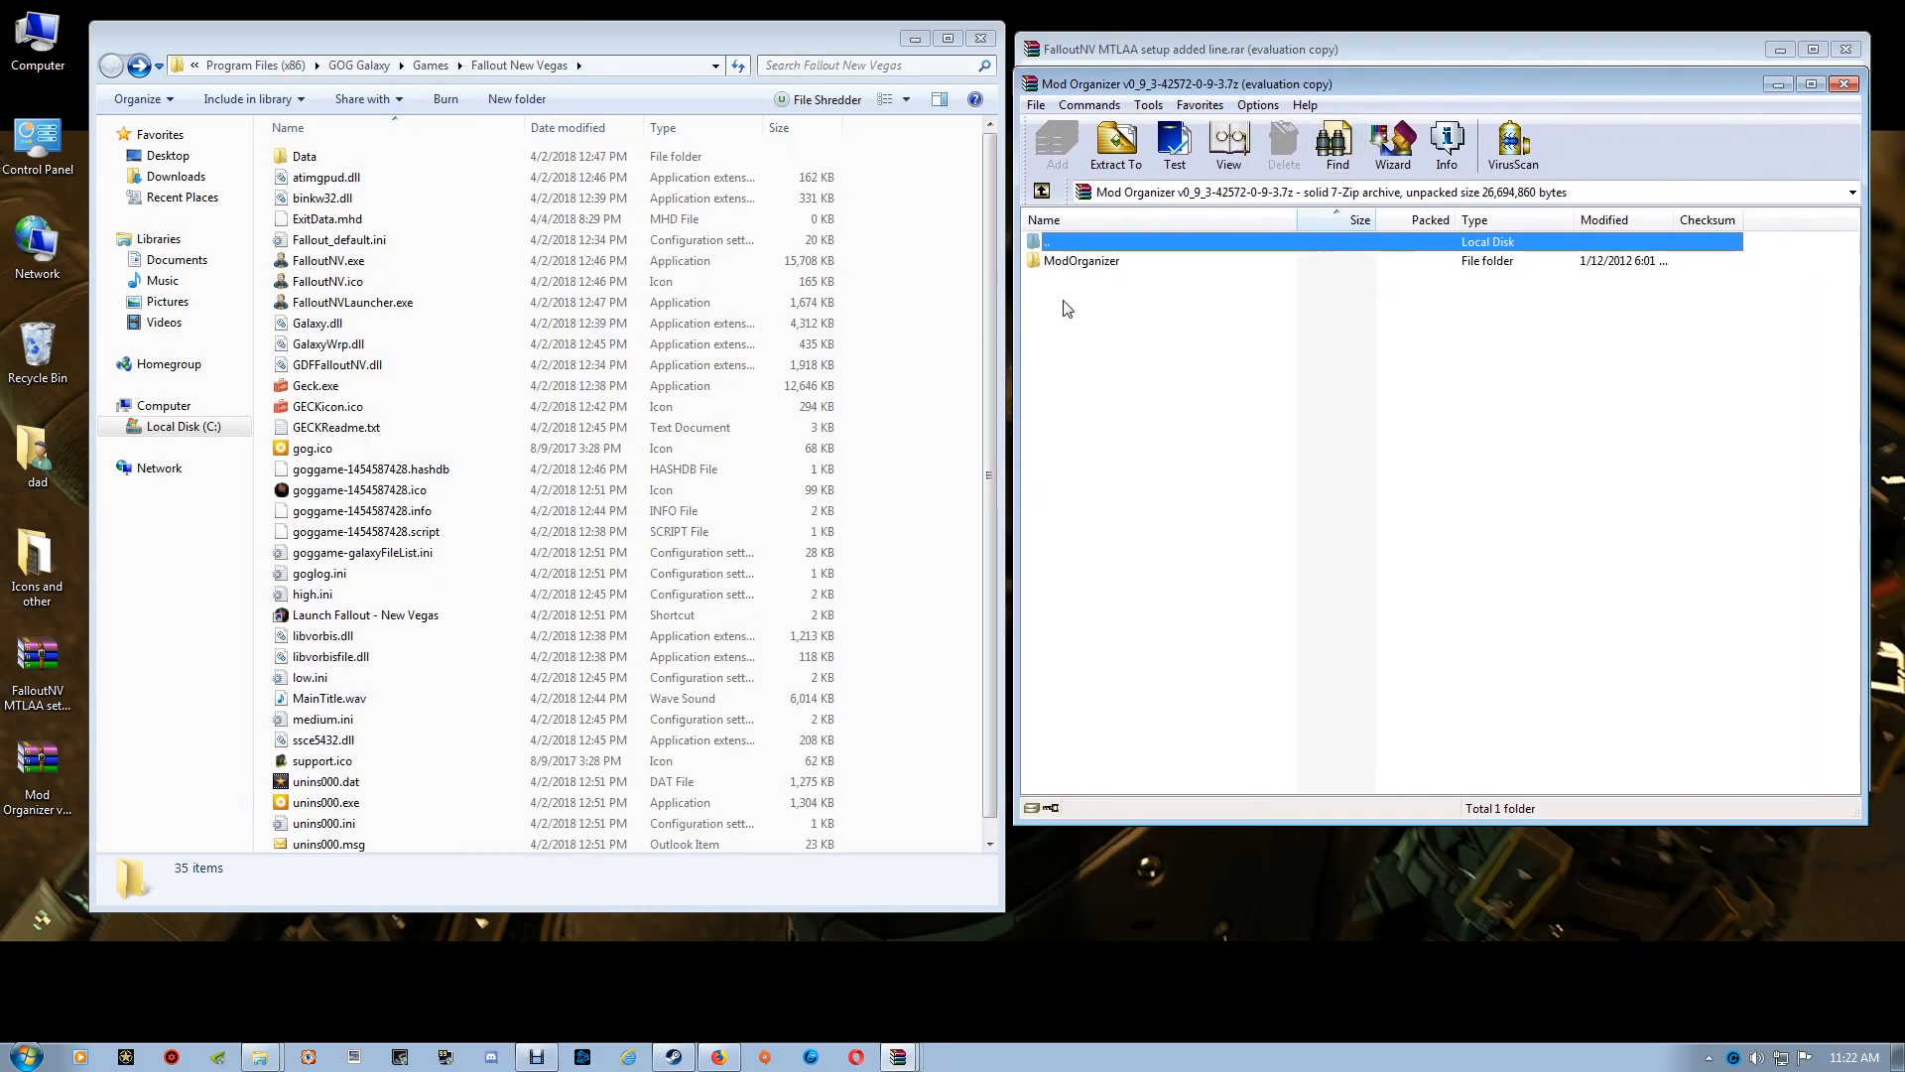
{"action": "double_click", "coordinate": [1079, 260]}
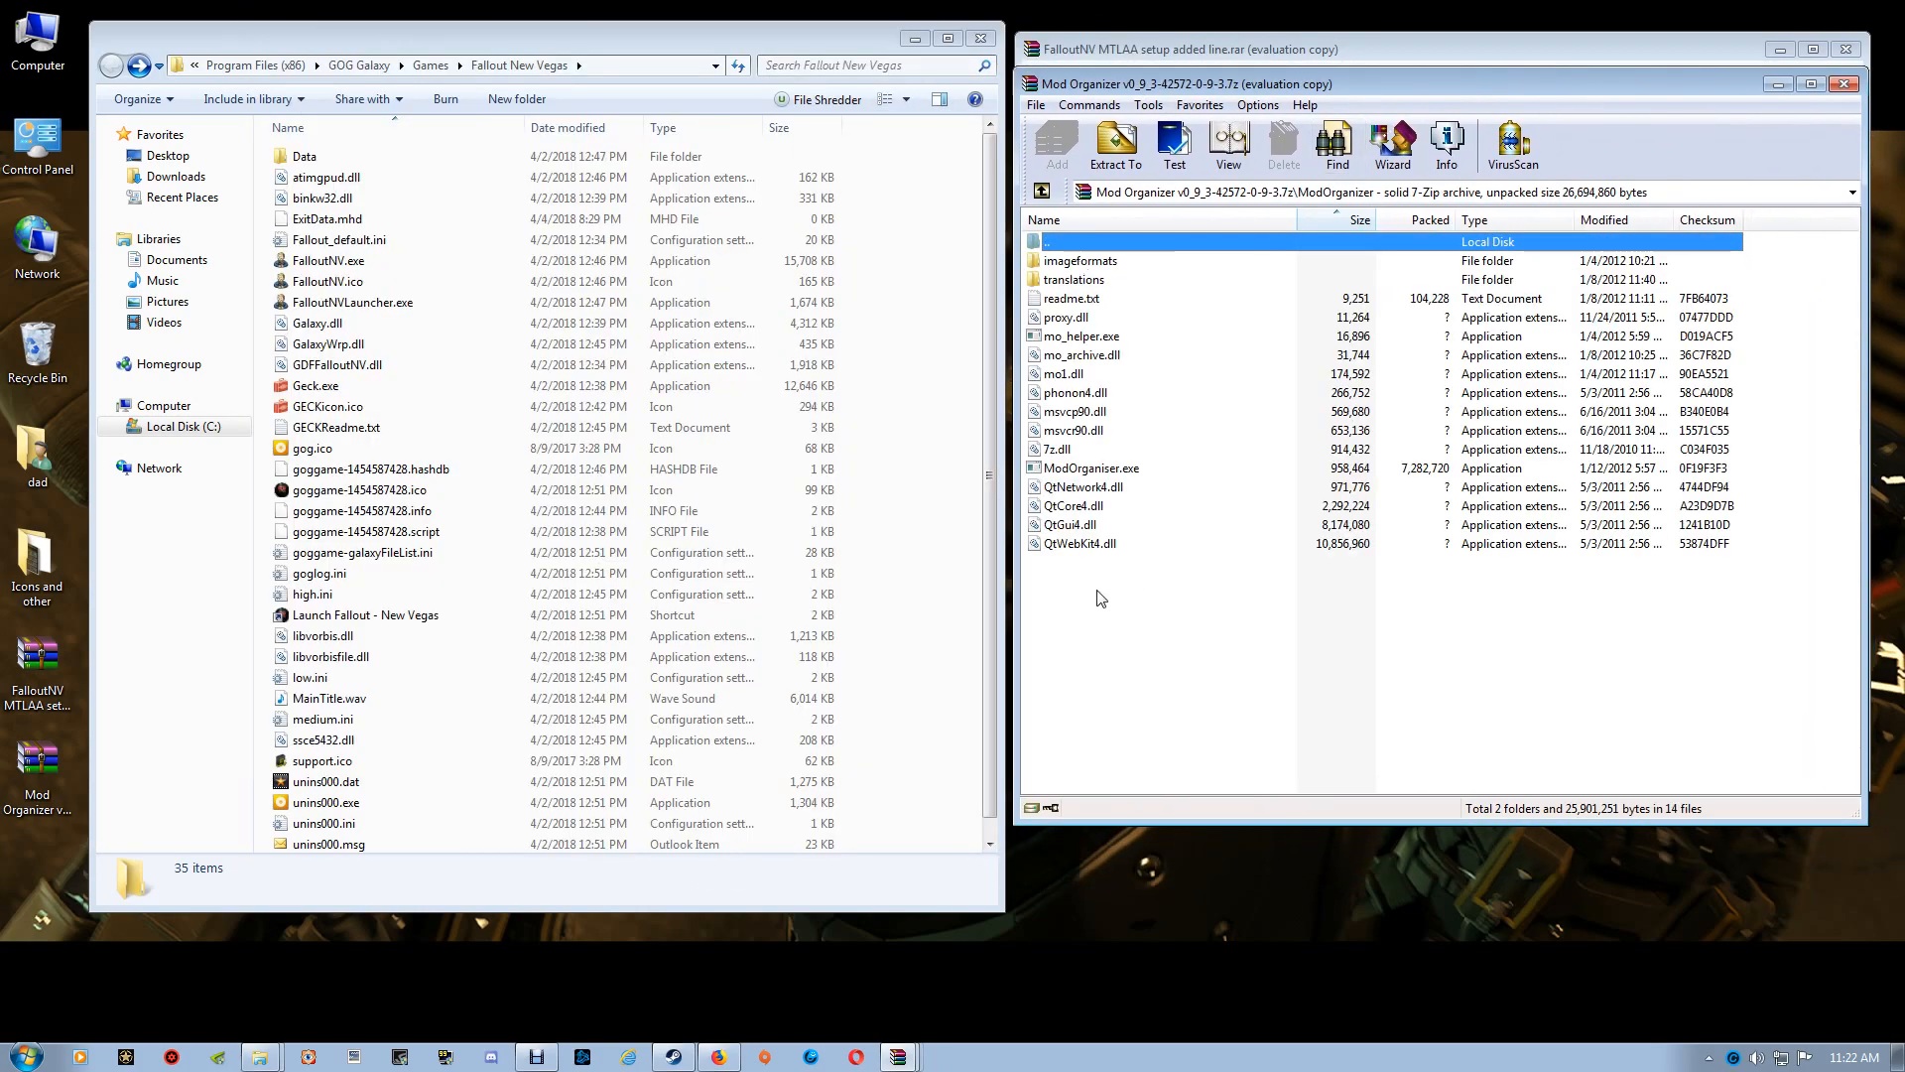
{"action": "key", "text": "ctrl+a"}
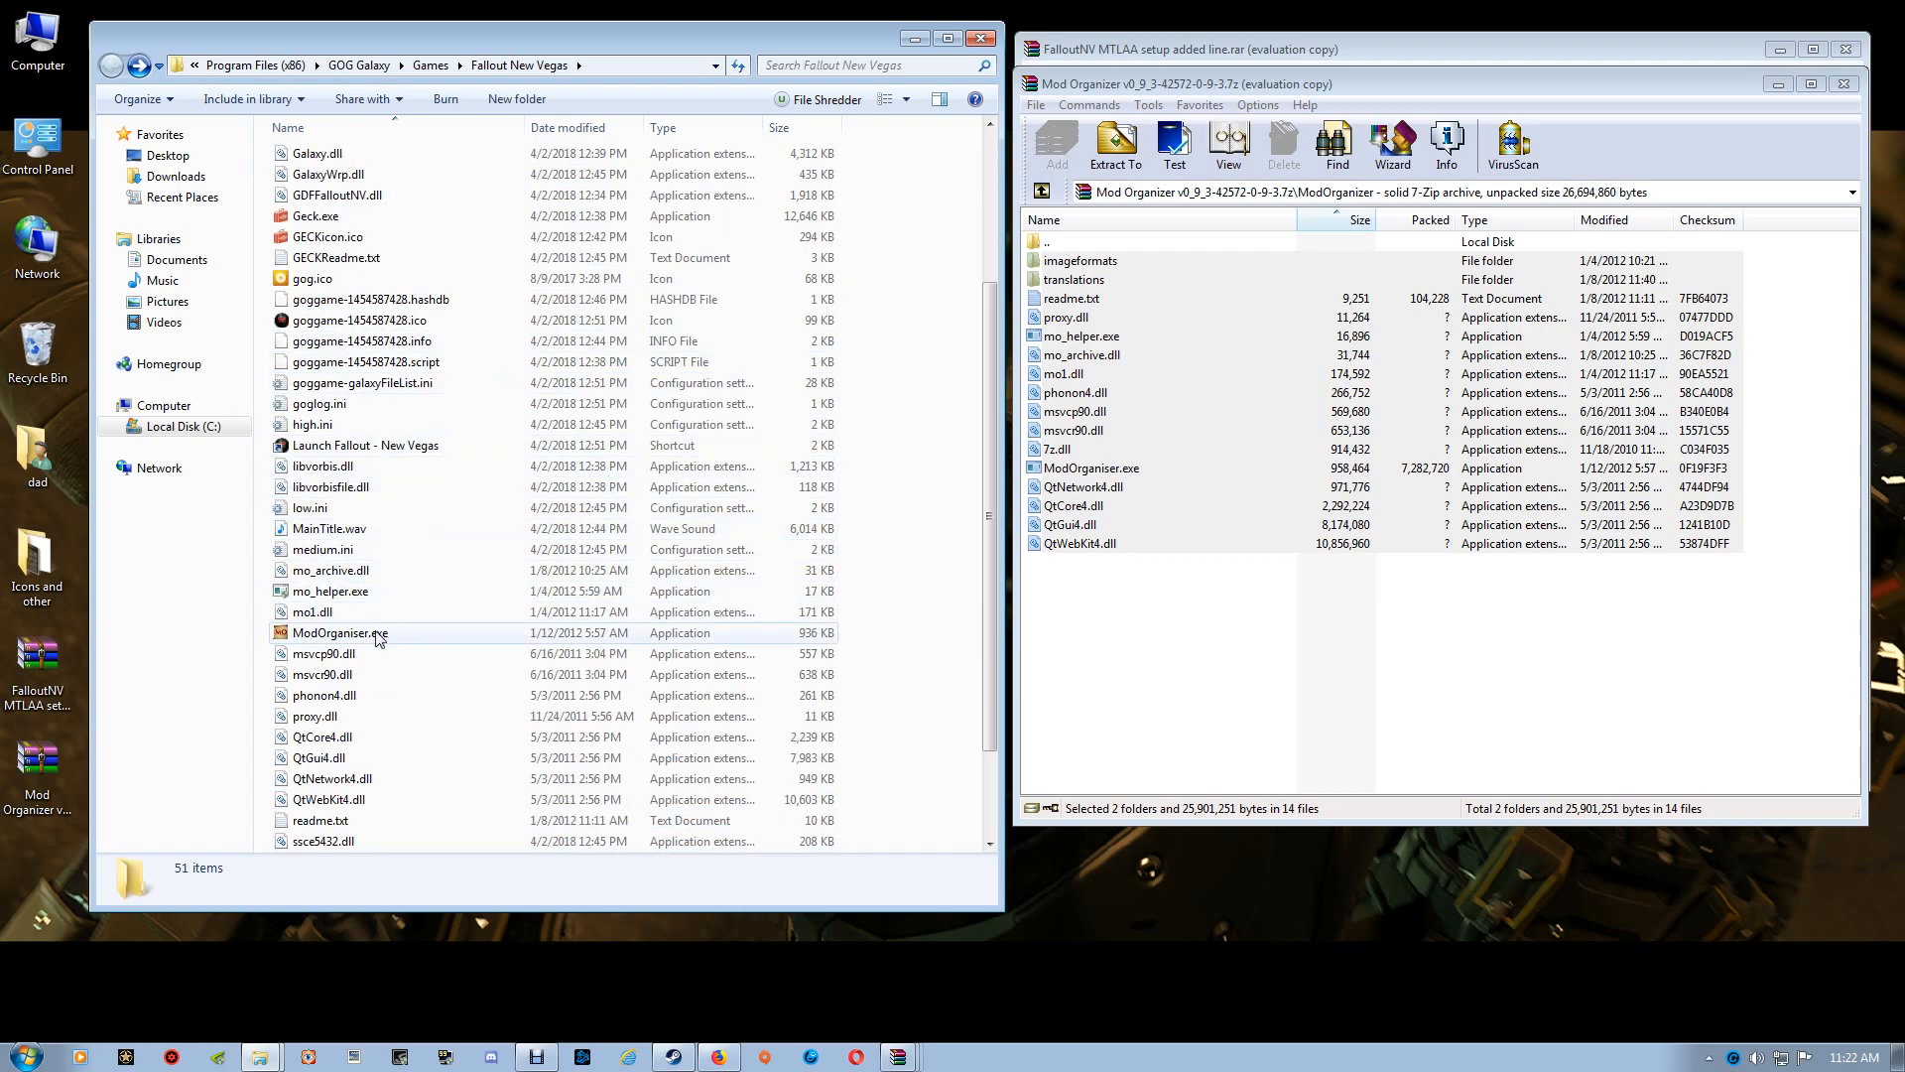
Step: Create a profile named fnvprofile with Automatic Archive Invalidation turned on
{"action": "double_click", "coordinate": [339, 633]}
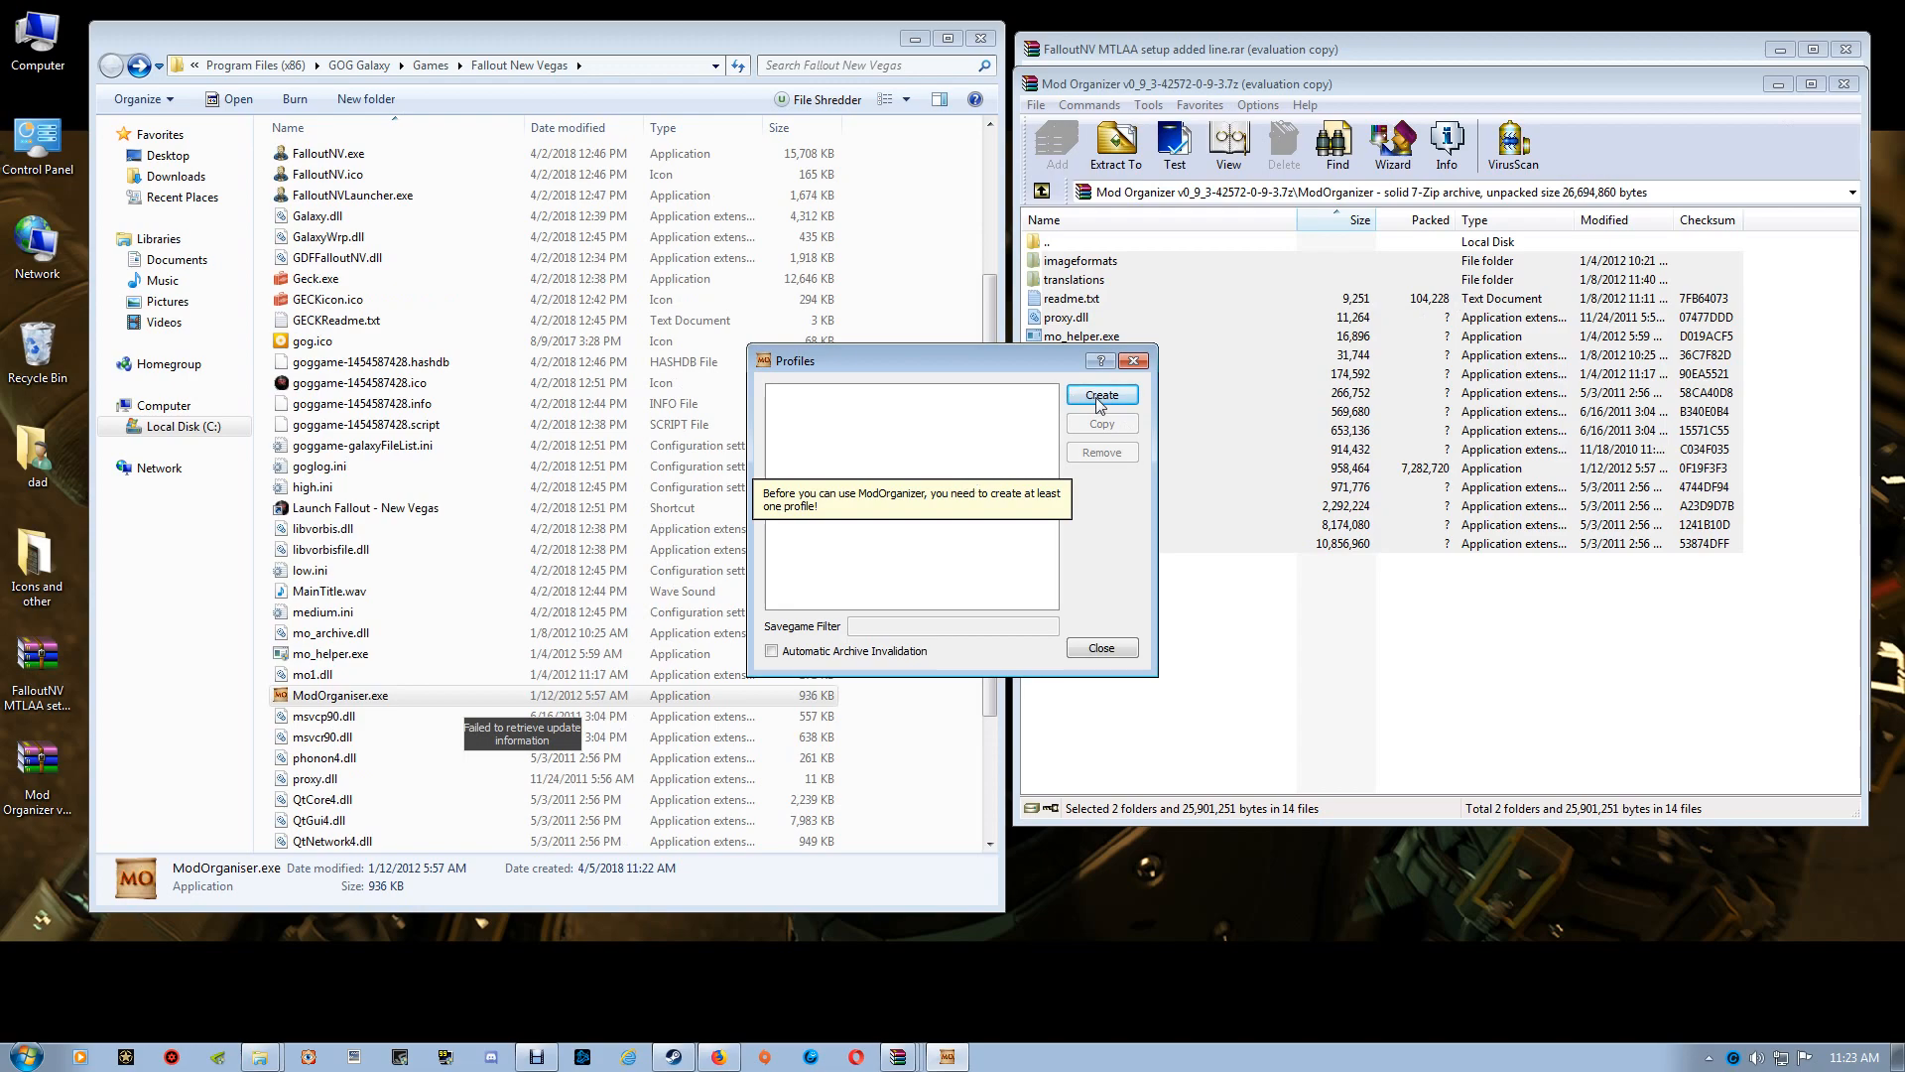
{"action": "left_click", "coordinate": [1099, 393]}
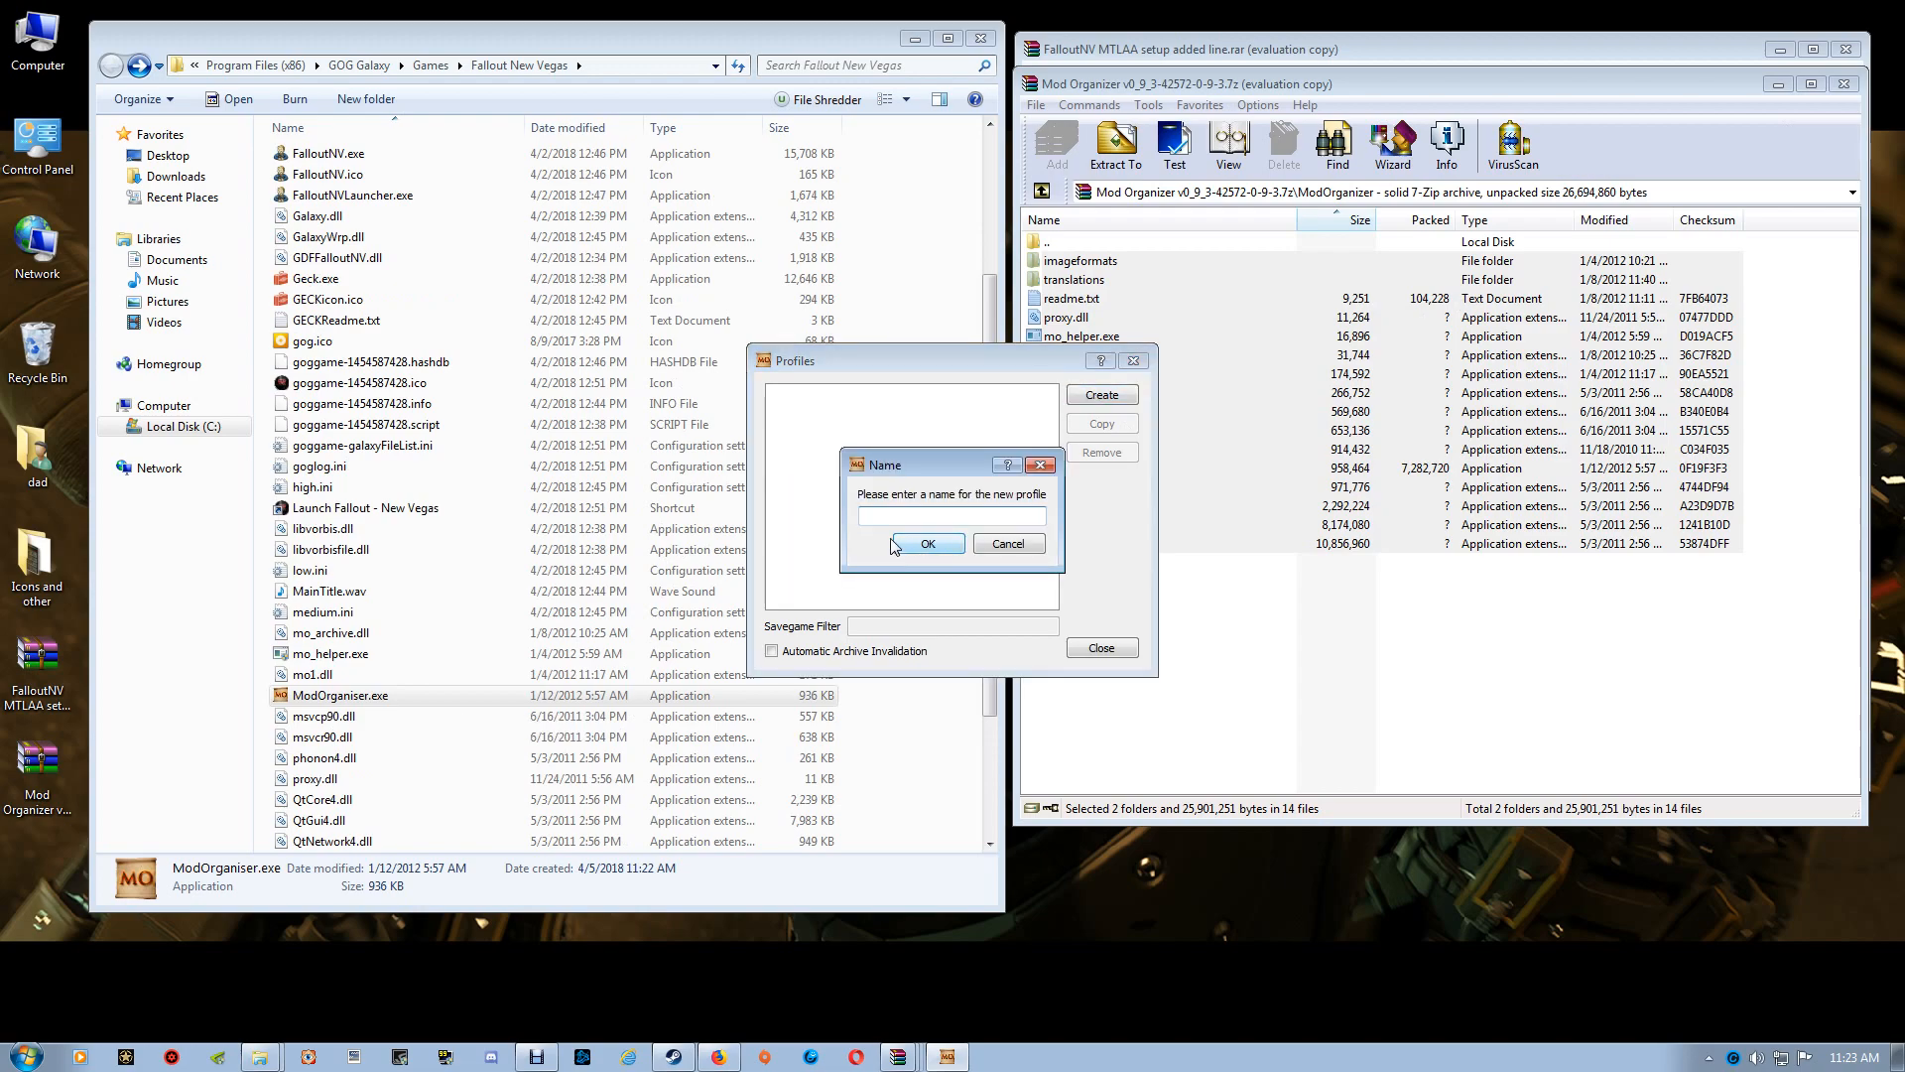
{"action": "type", "text": "f"}
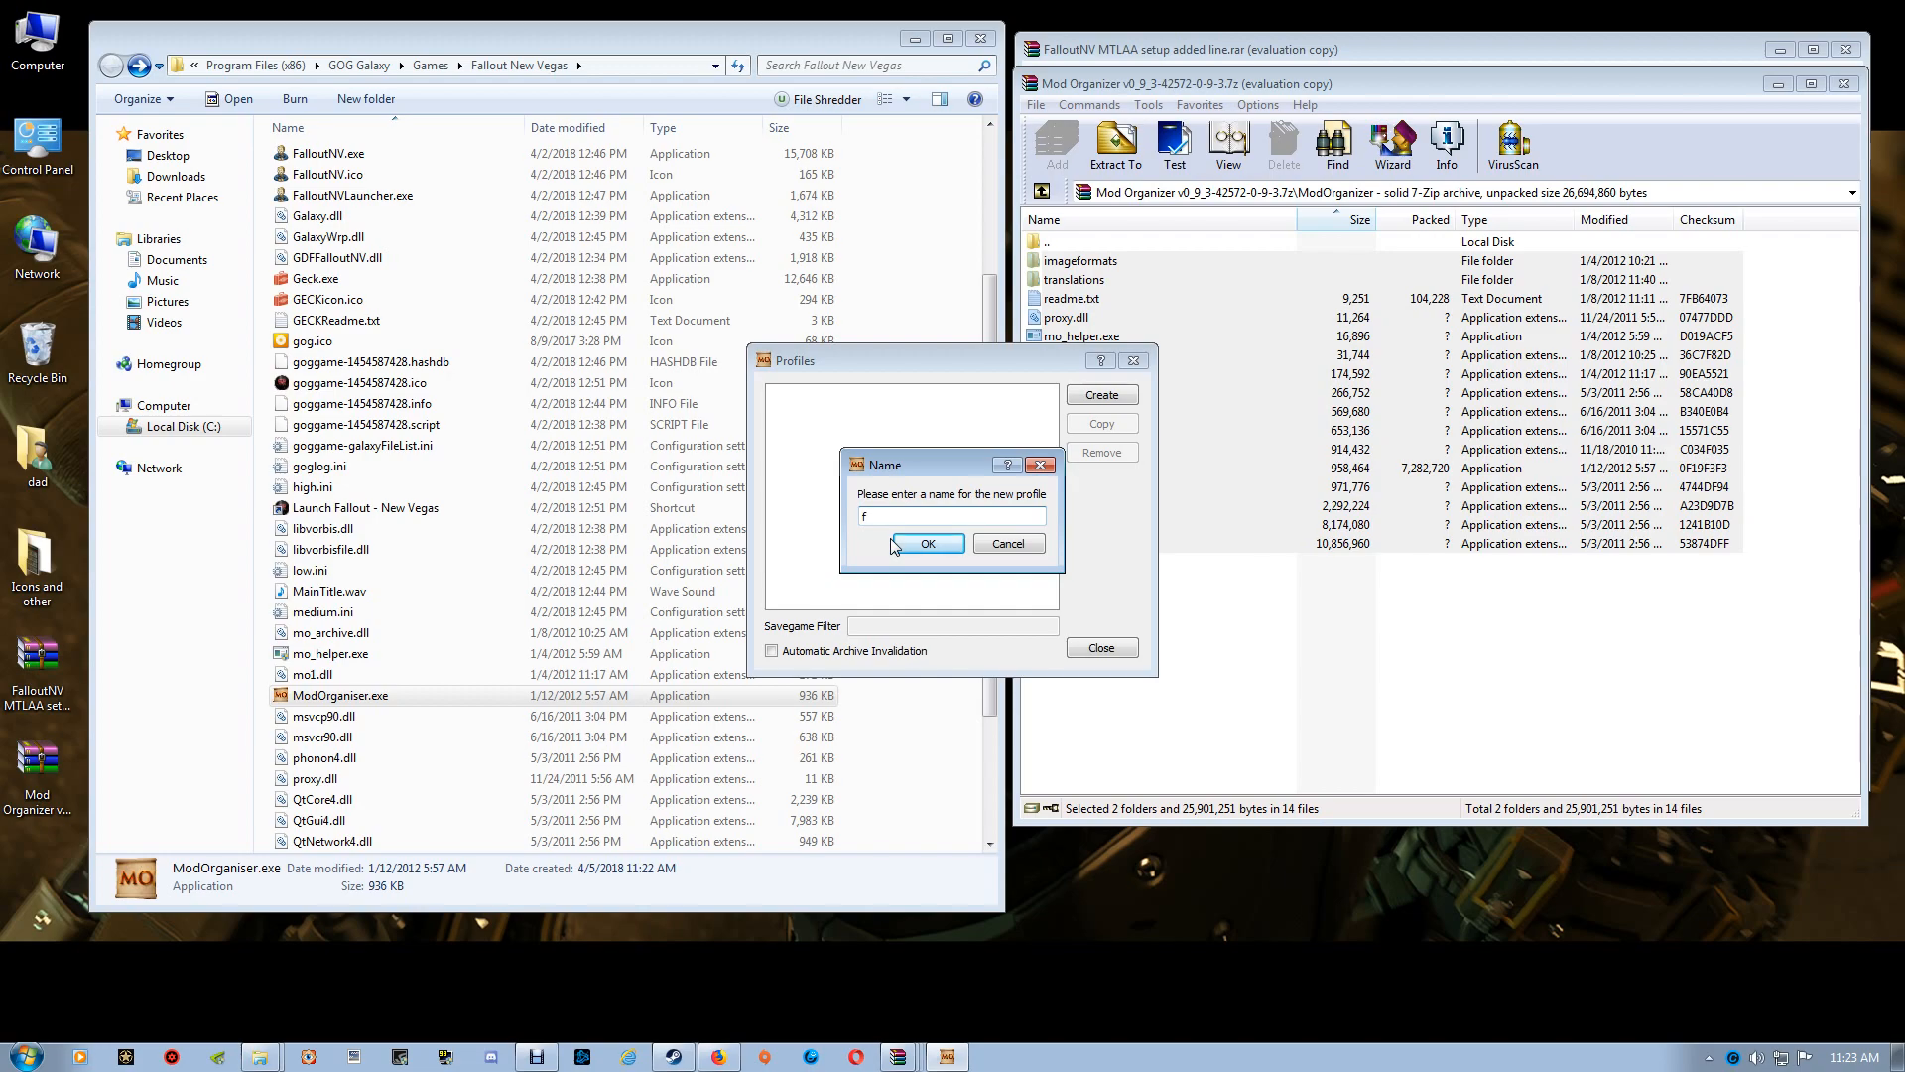
{"action": "type", "text": "nvprofile"}
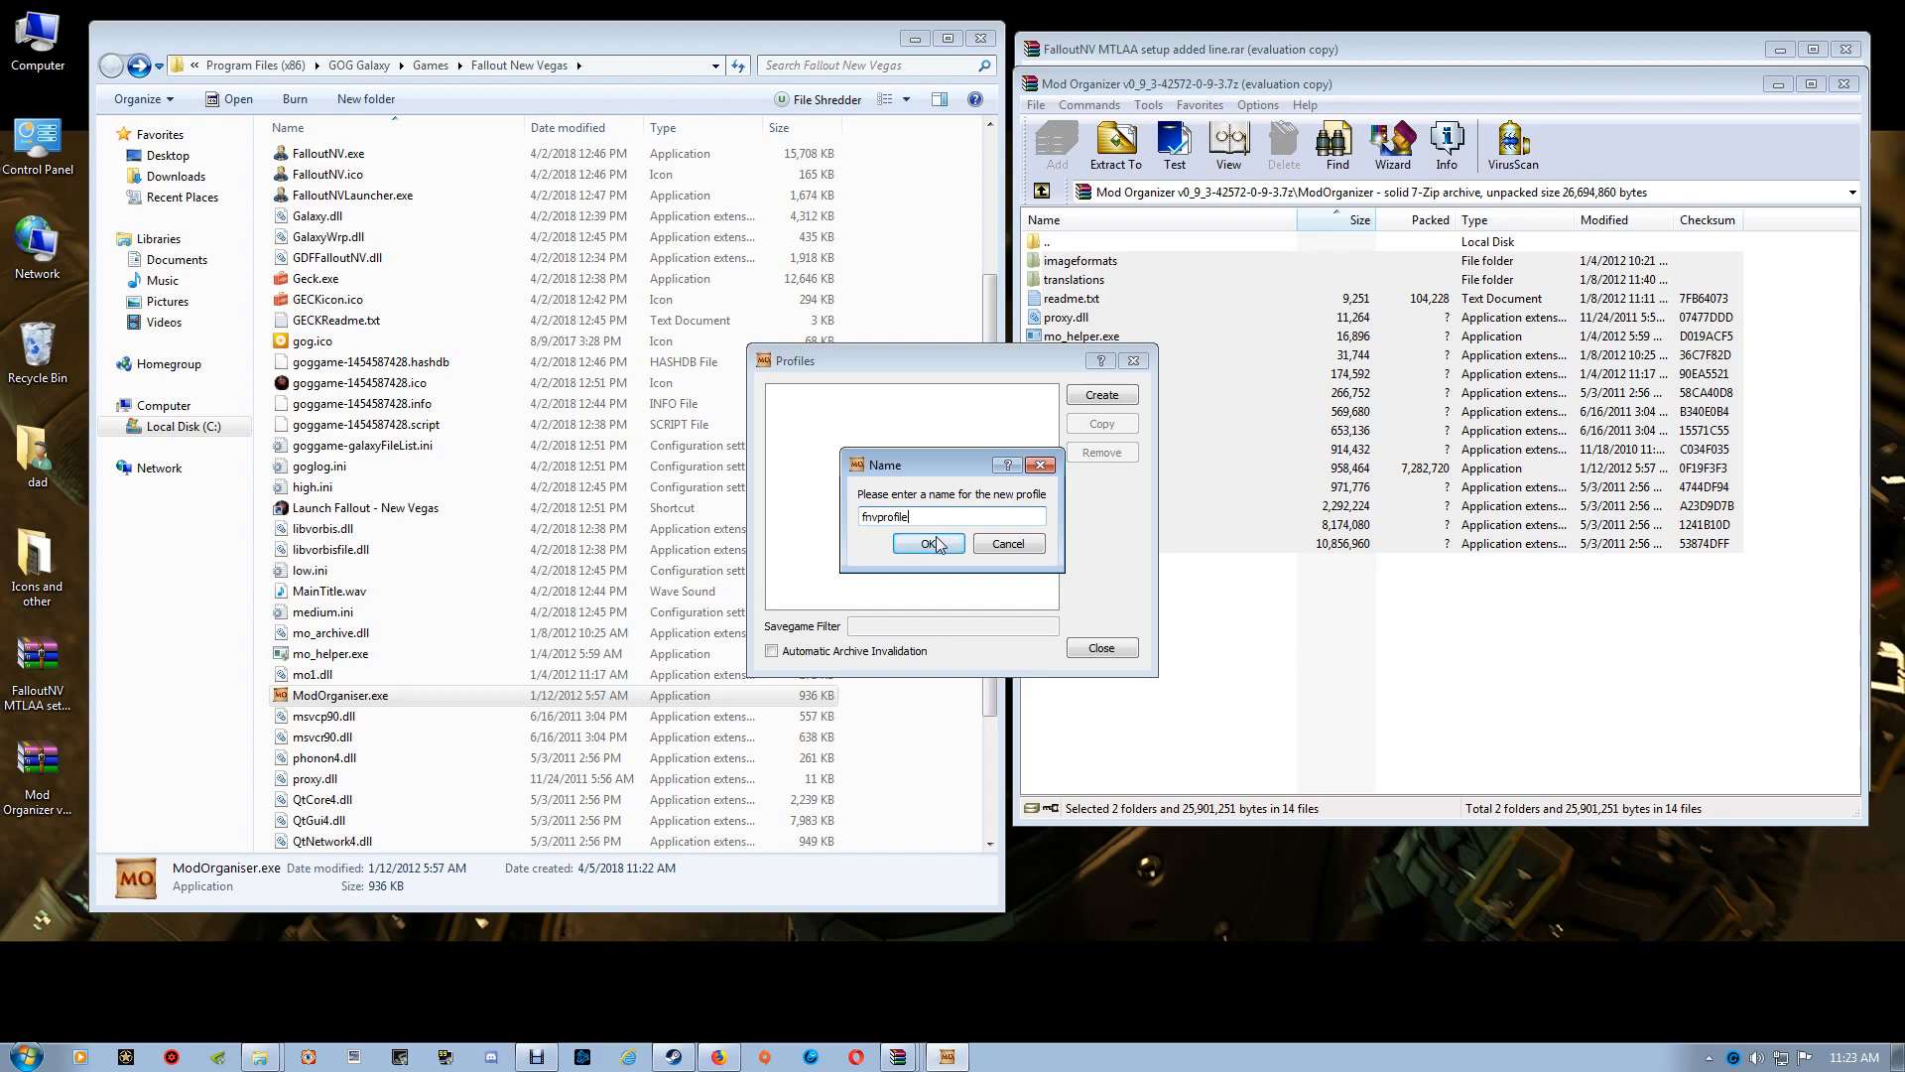
{"action": "left_click", "coordinate": [927, 544]}
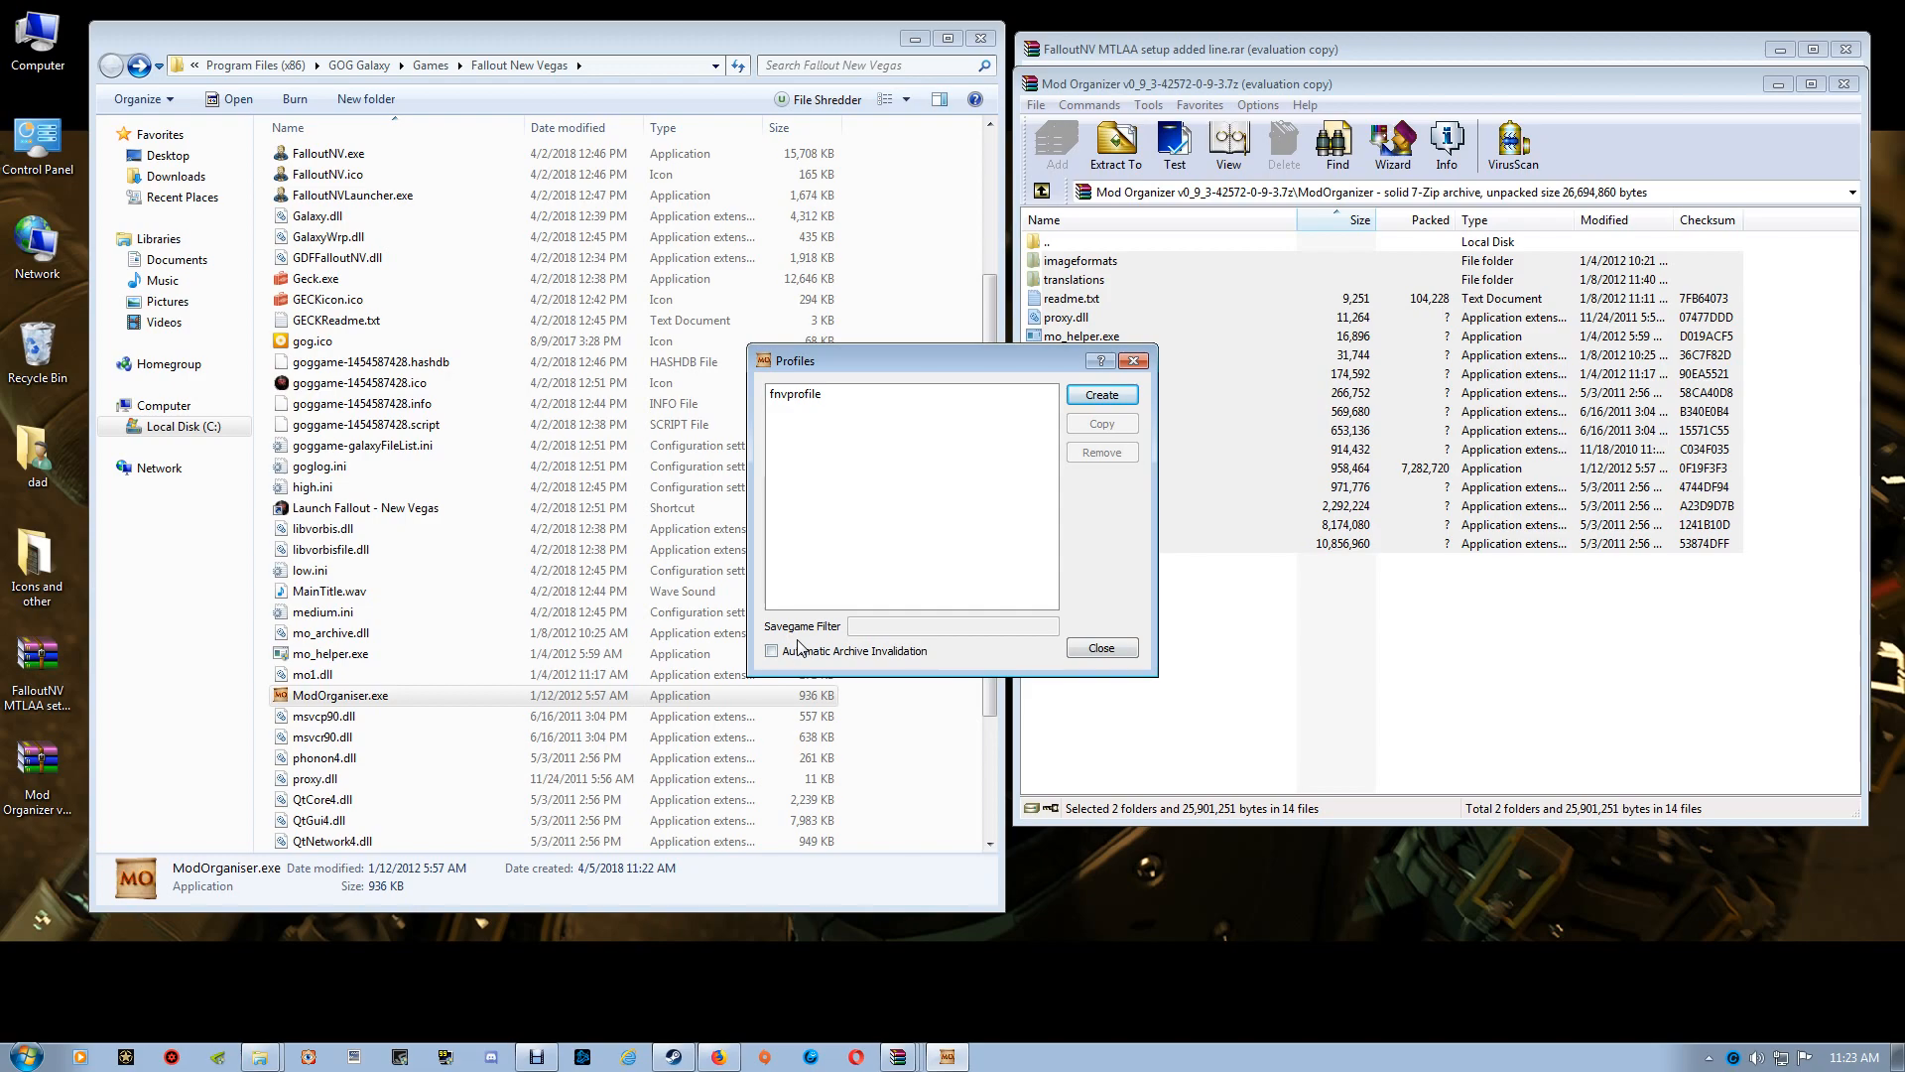
{"action": "mouse_move", "coordinate": [772, 659]}
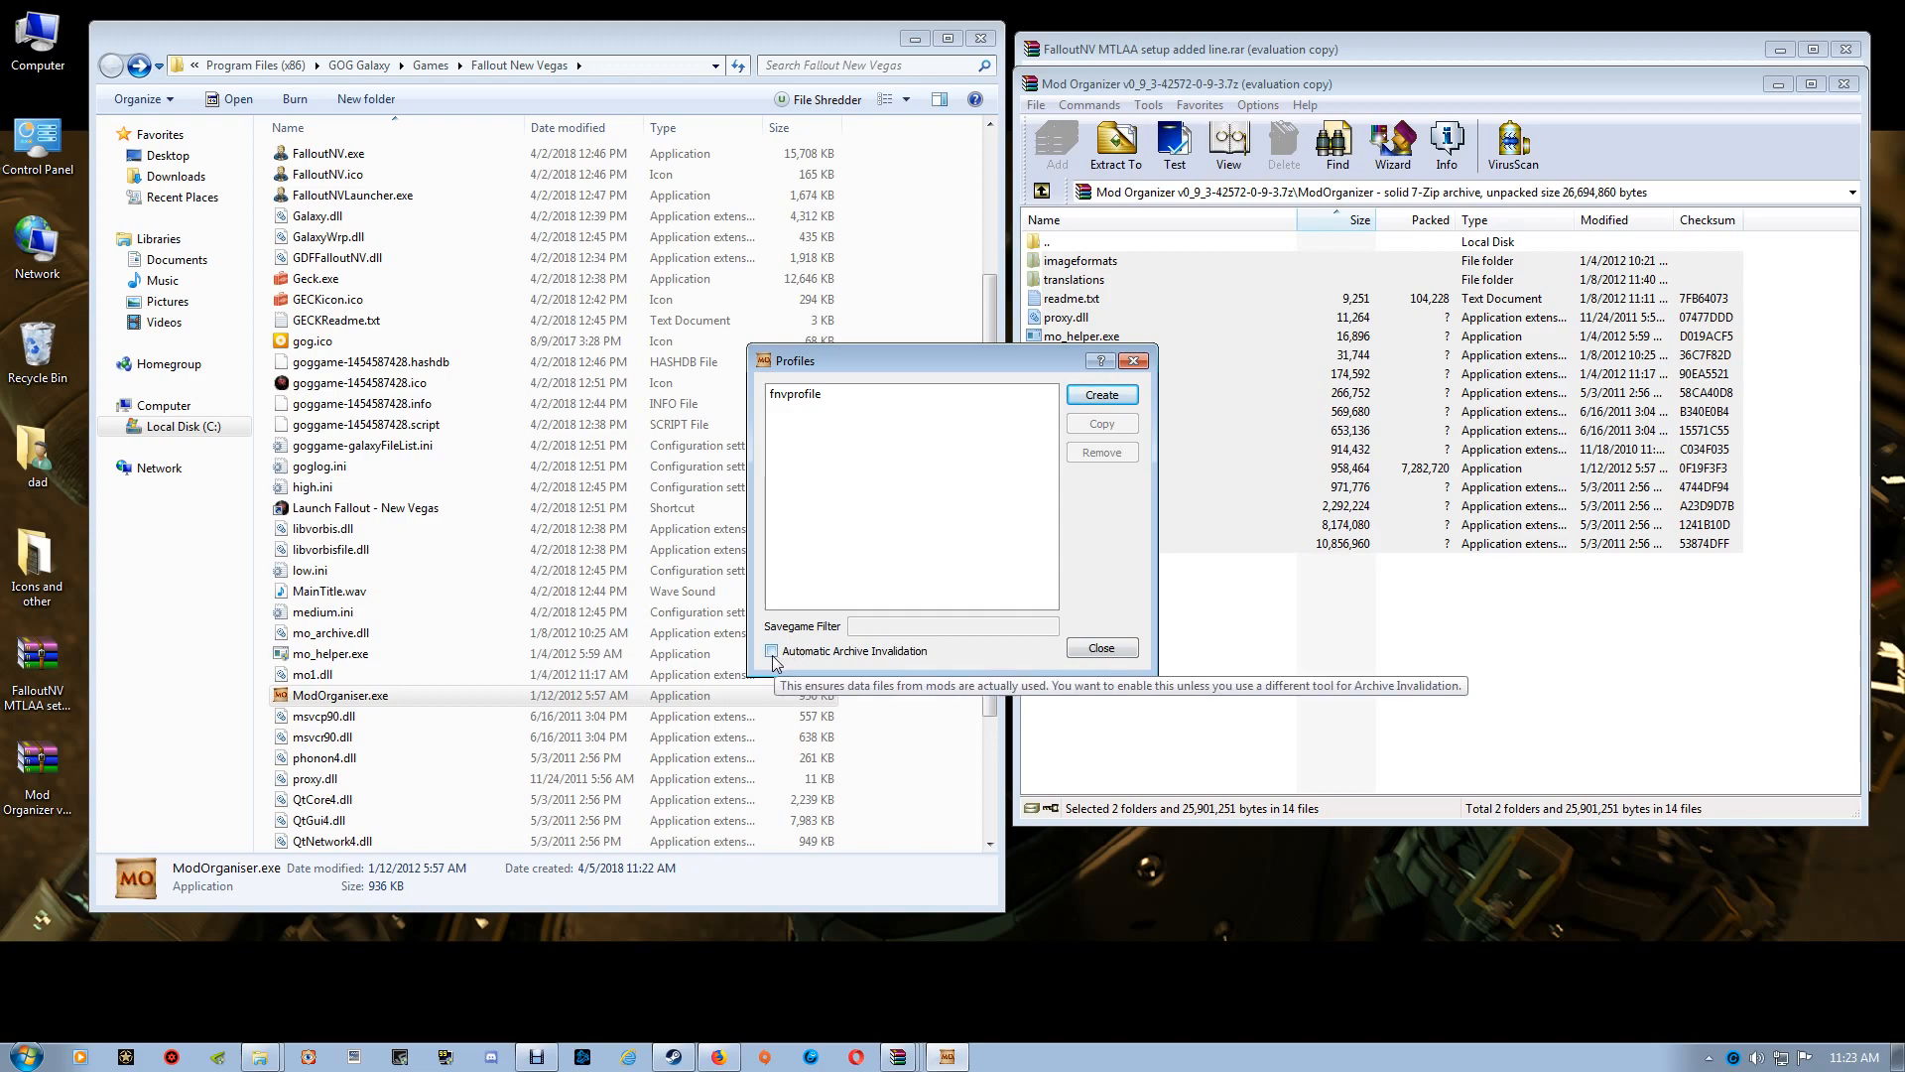
{"action": "left_click", "coordinate": [770, 651]}
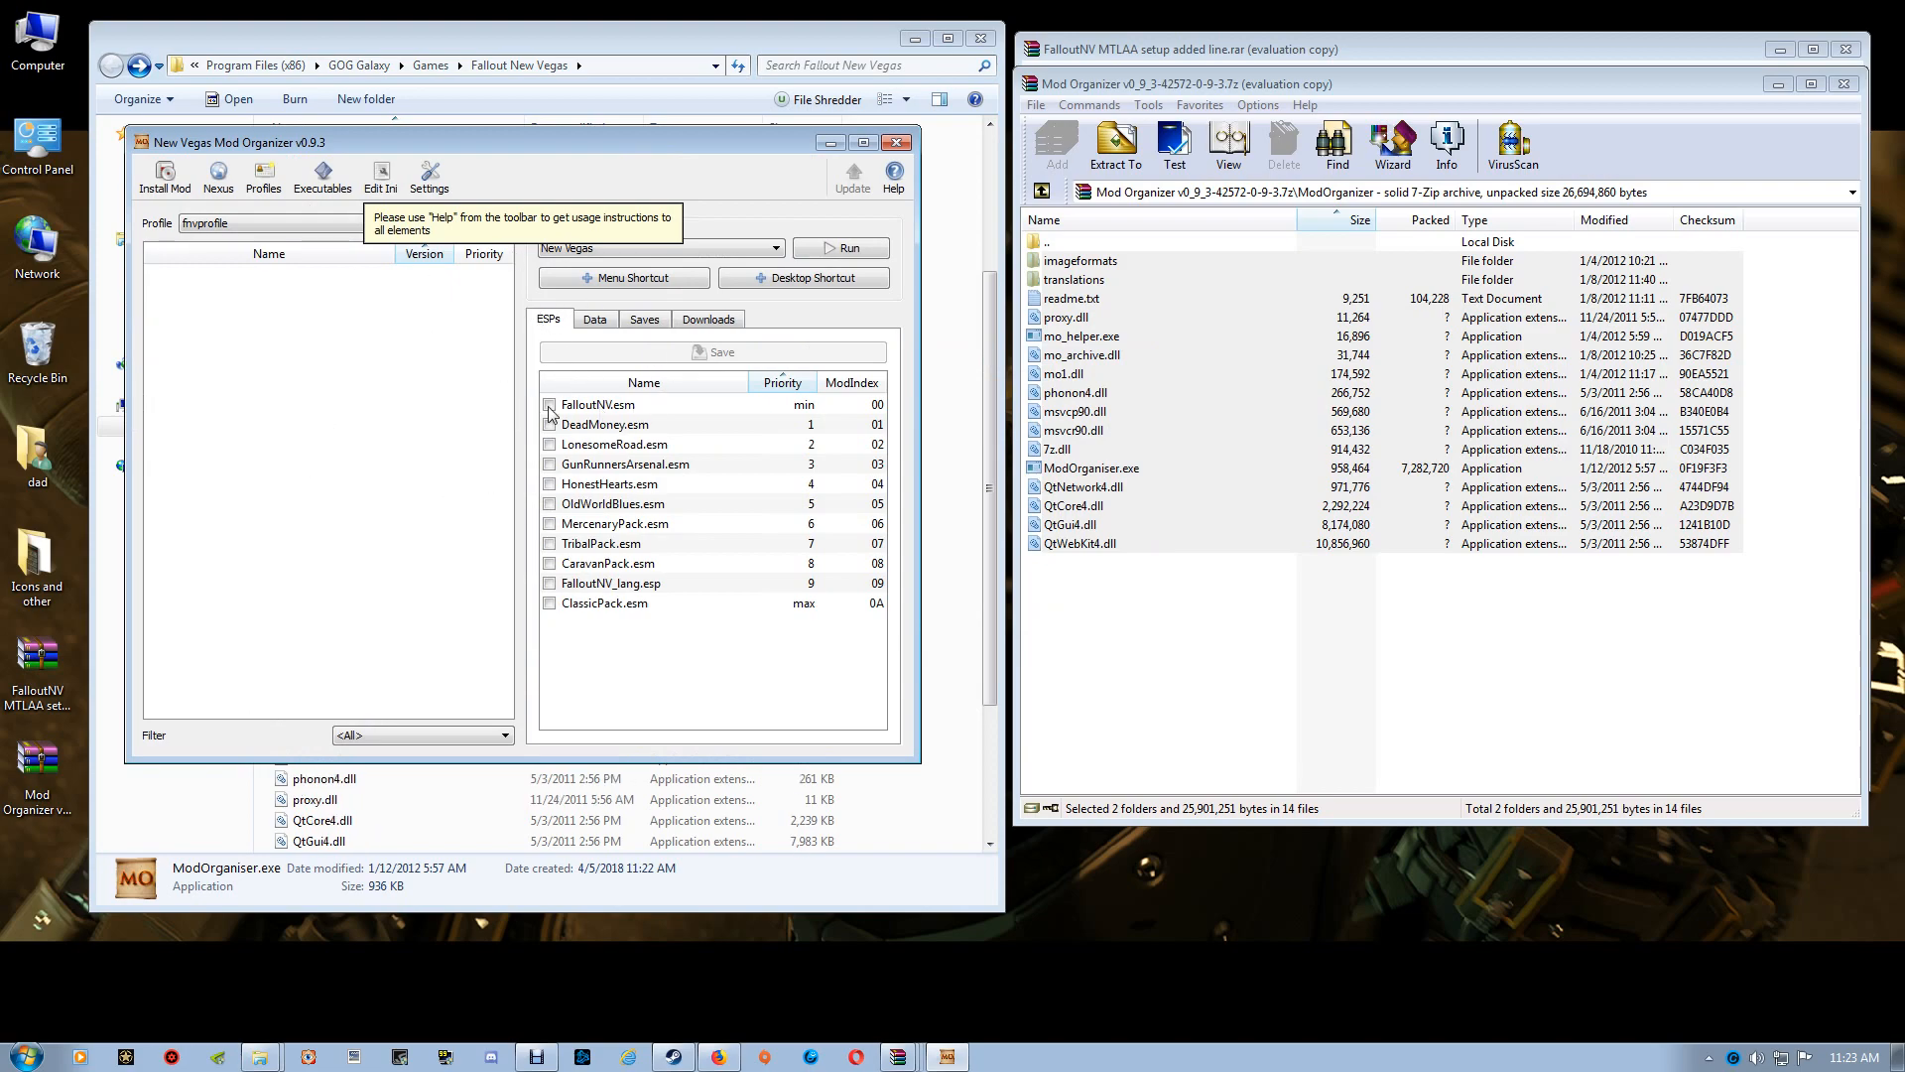
{"action": "mouse_move", "coordinate": [811, 201]}
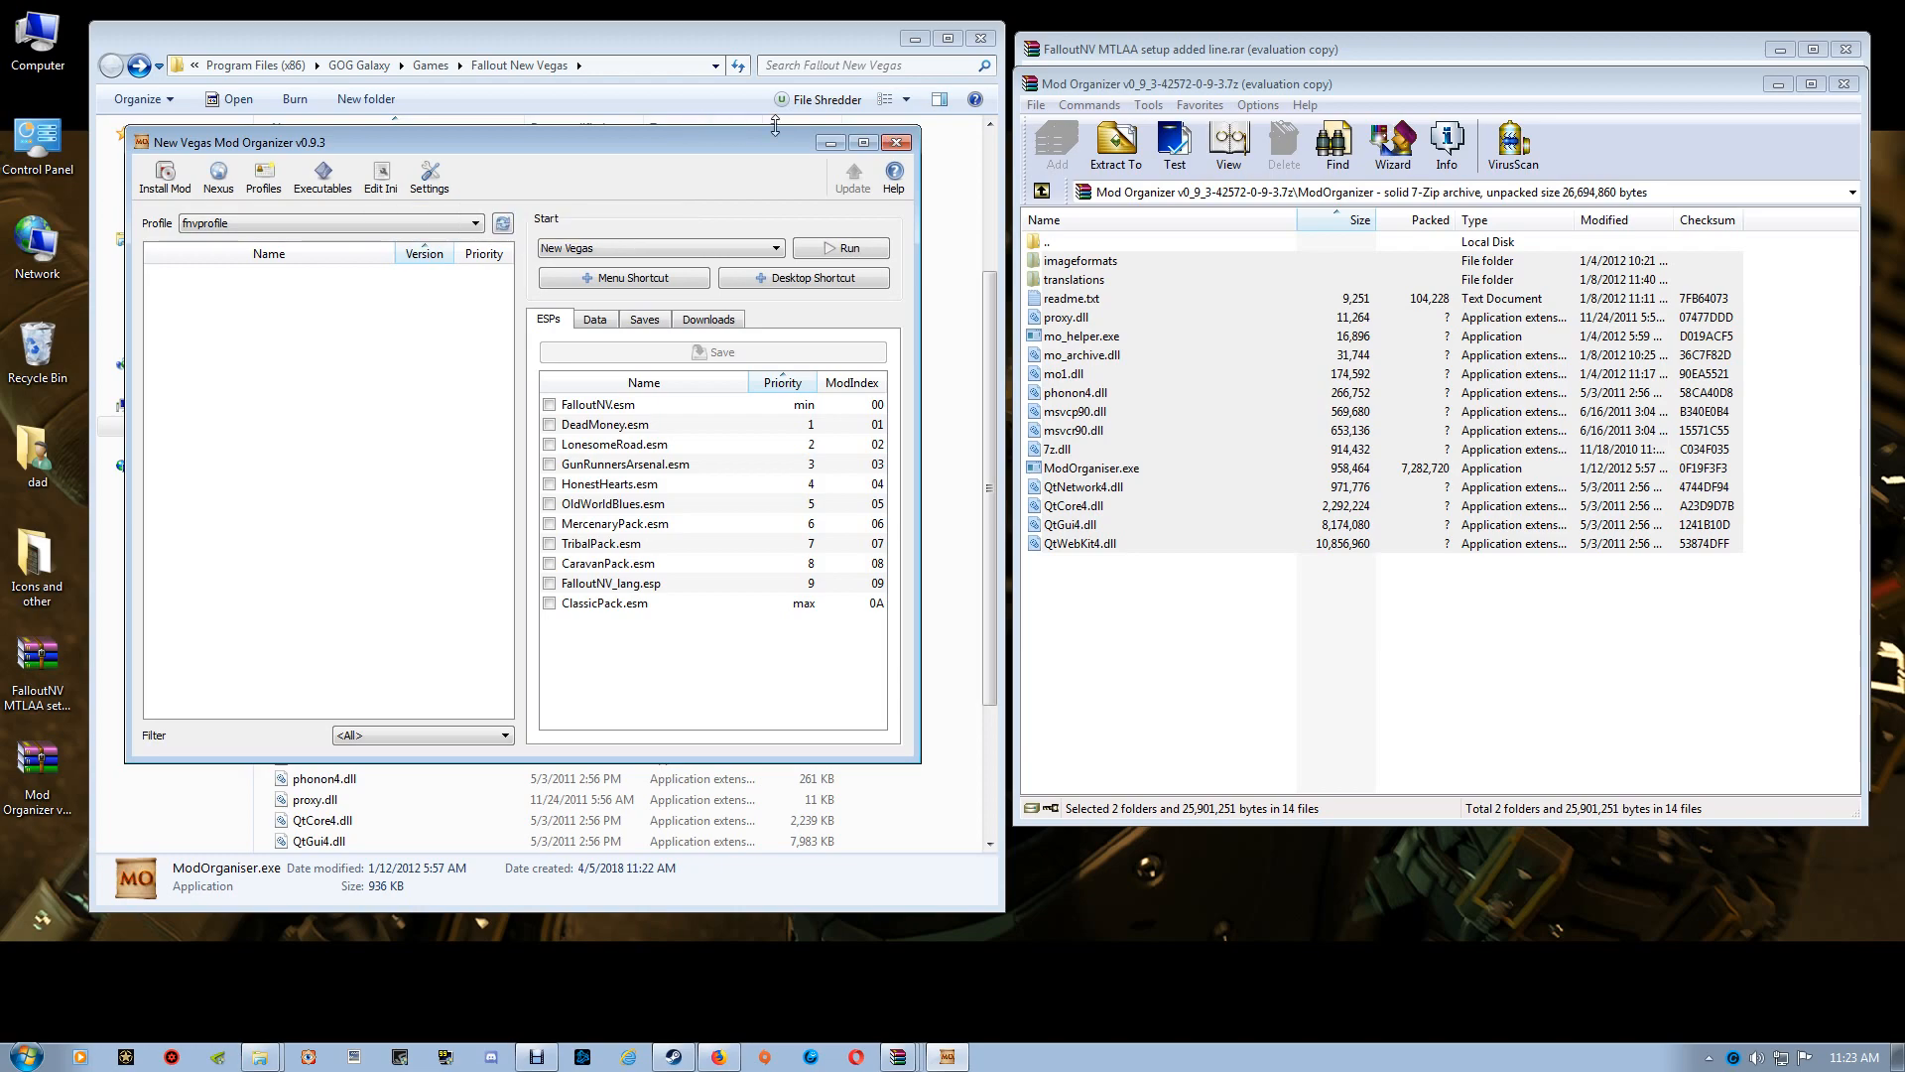
Step: Close the Mod Organizer main window
{"action": "left_click", "coordinate": [889, 143]}
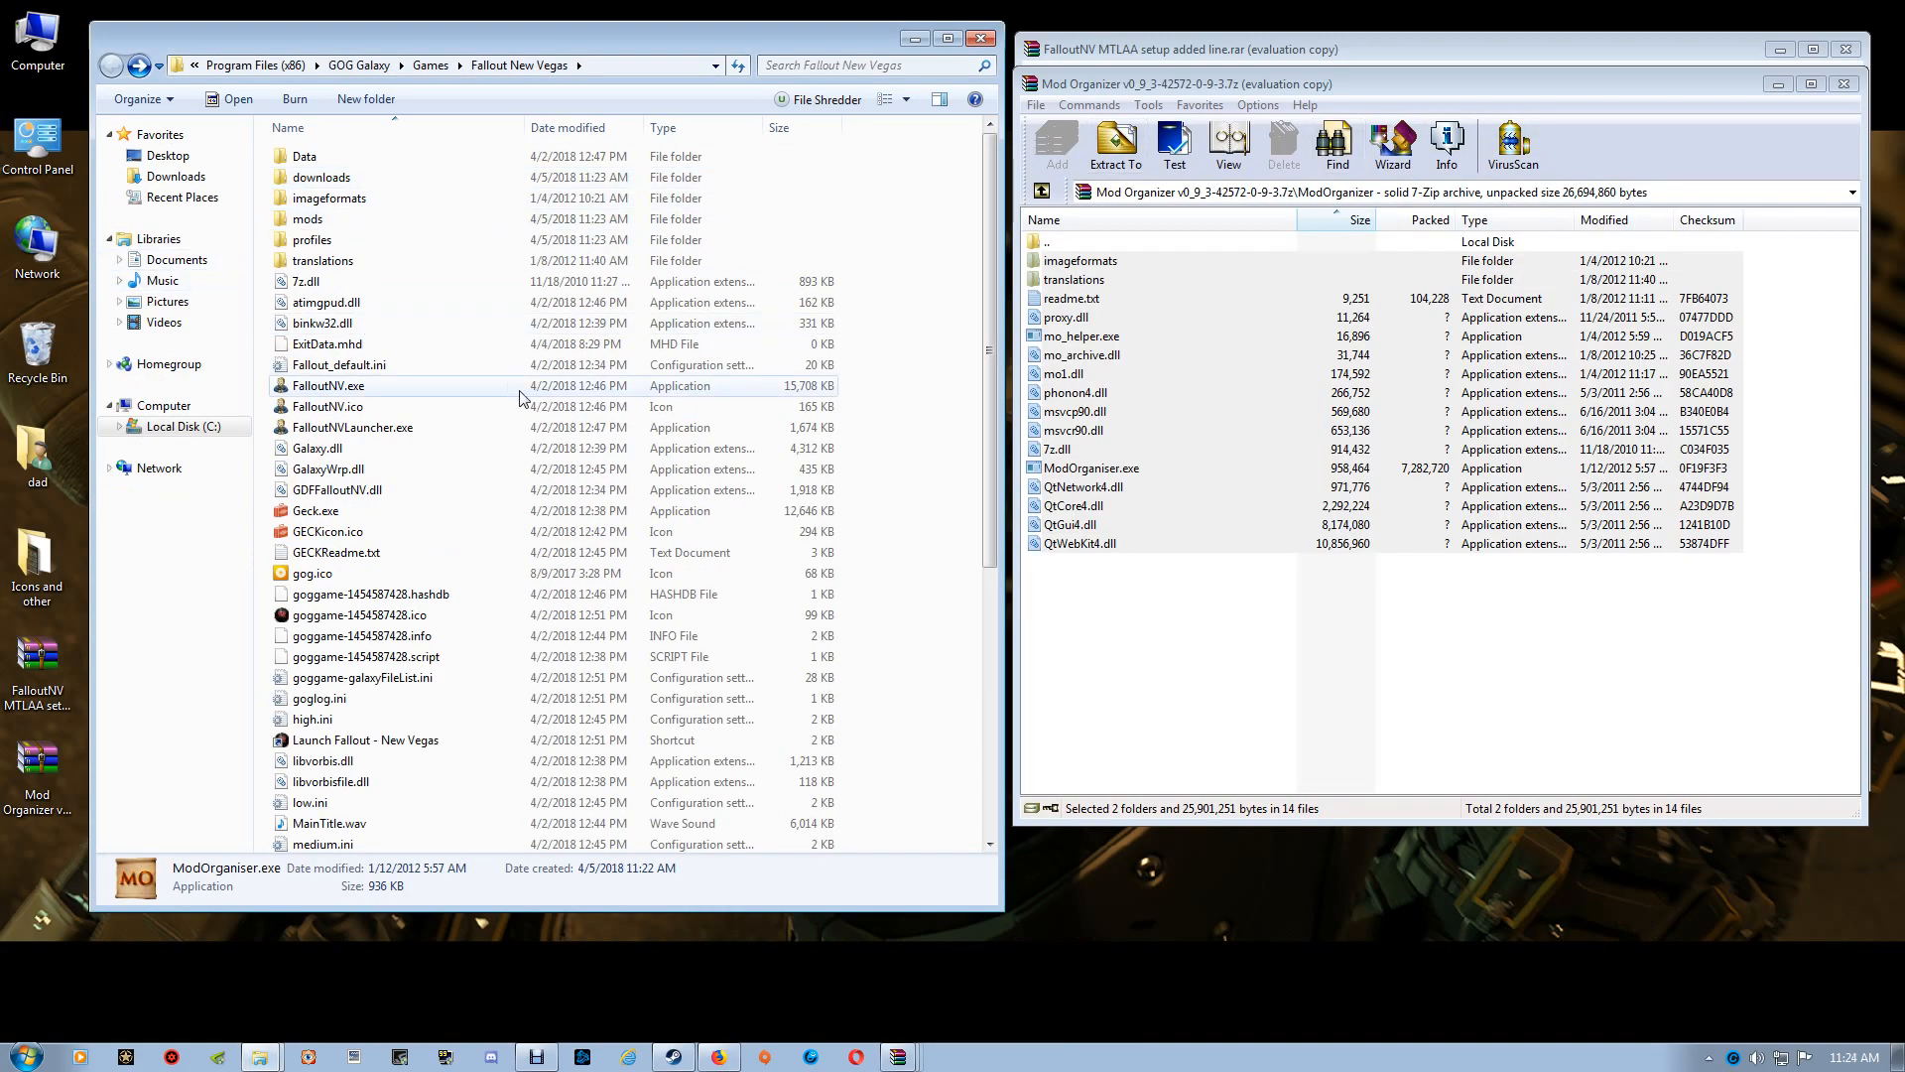
Step: Delete tweaked_fallout.ini from the profiles\fnvprofile folder
{"action": "left_click", "coordinate": [372, 593]}
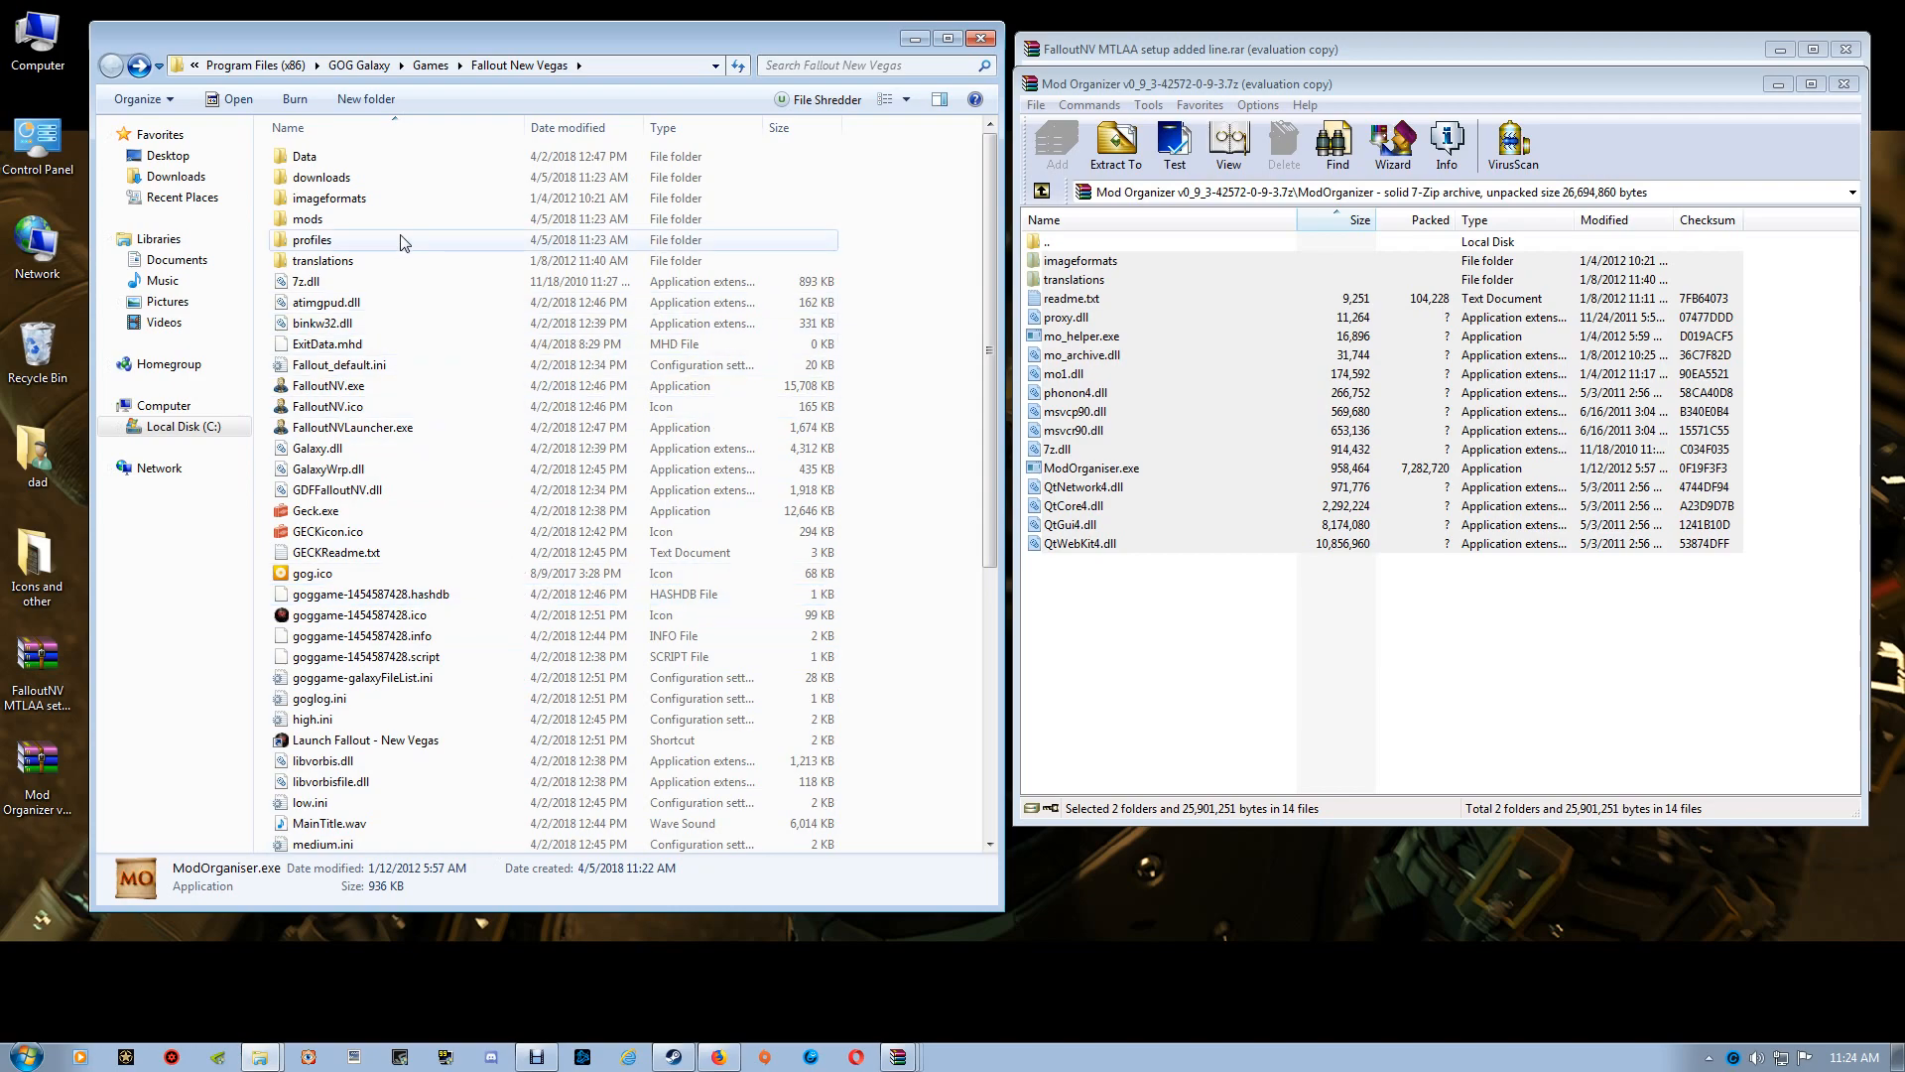
{"action": "mouse_move", "coordinate": [346, 240]}
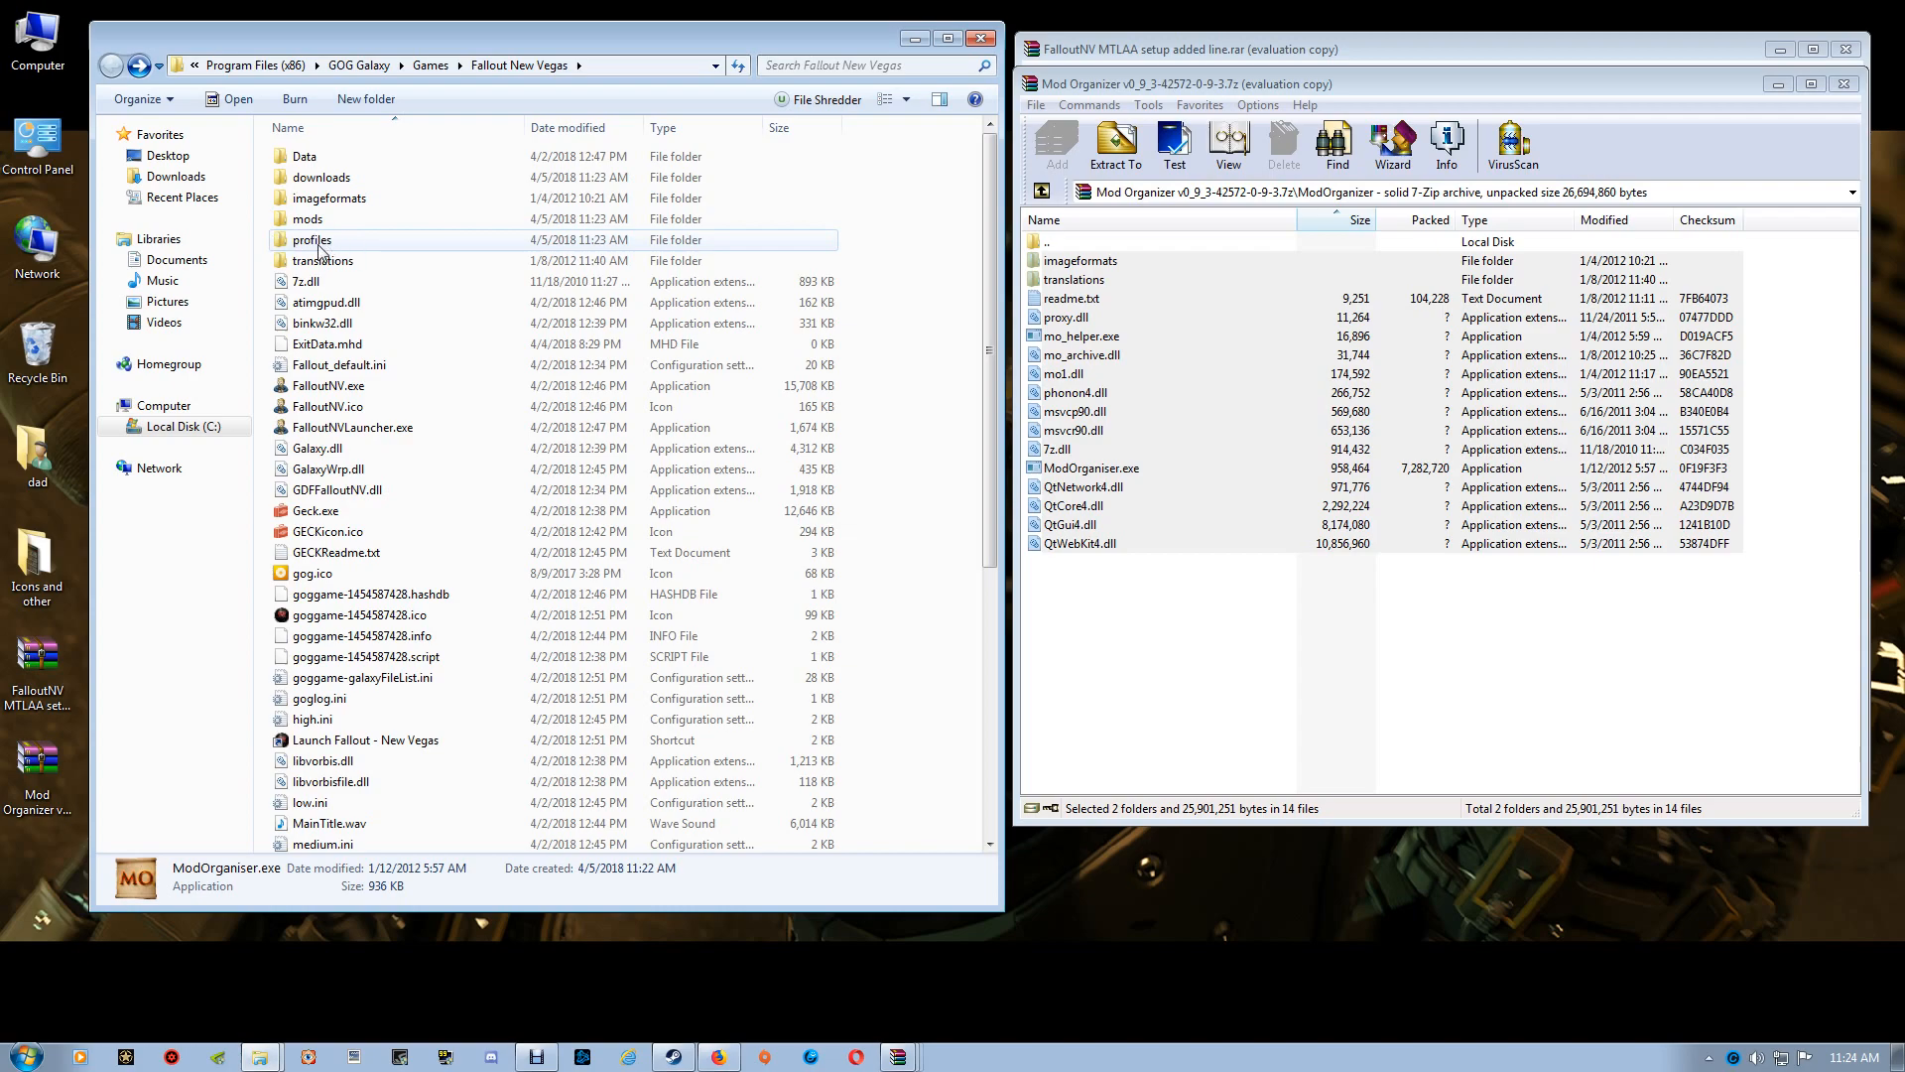
{"action": "mouse_move", "coordinate": [389, 250]}
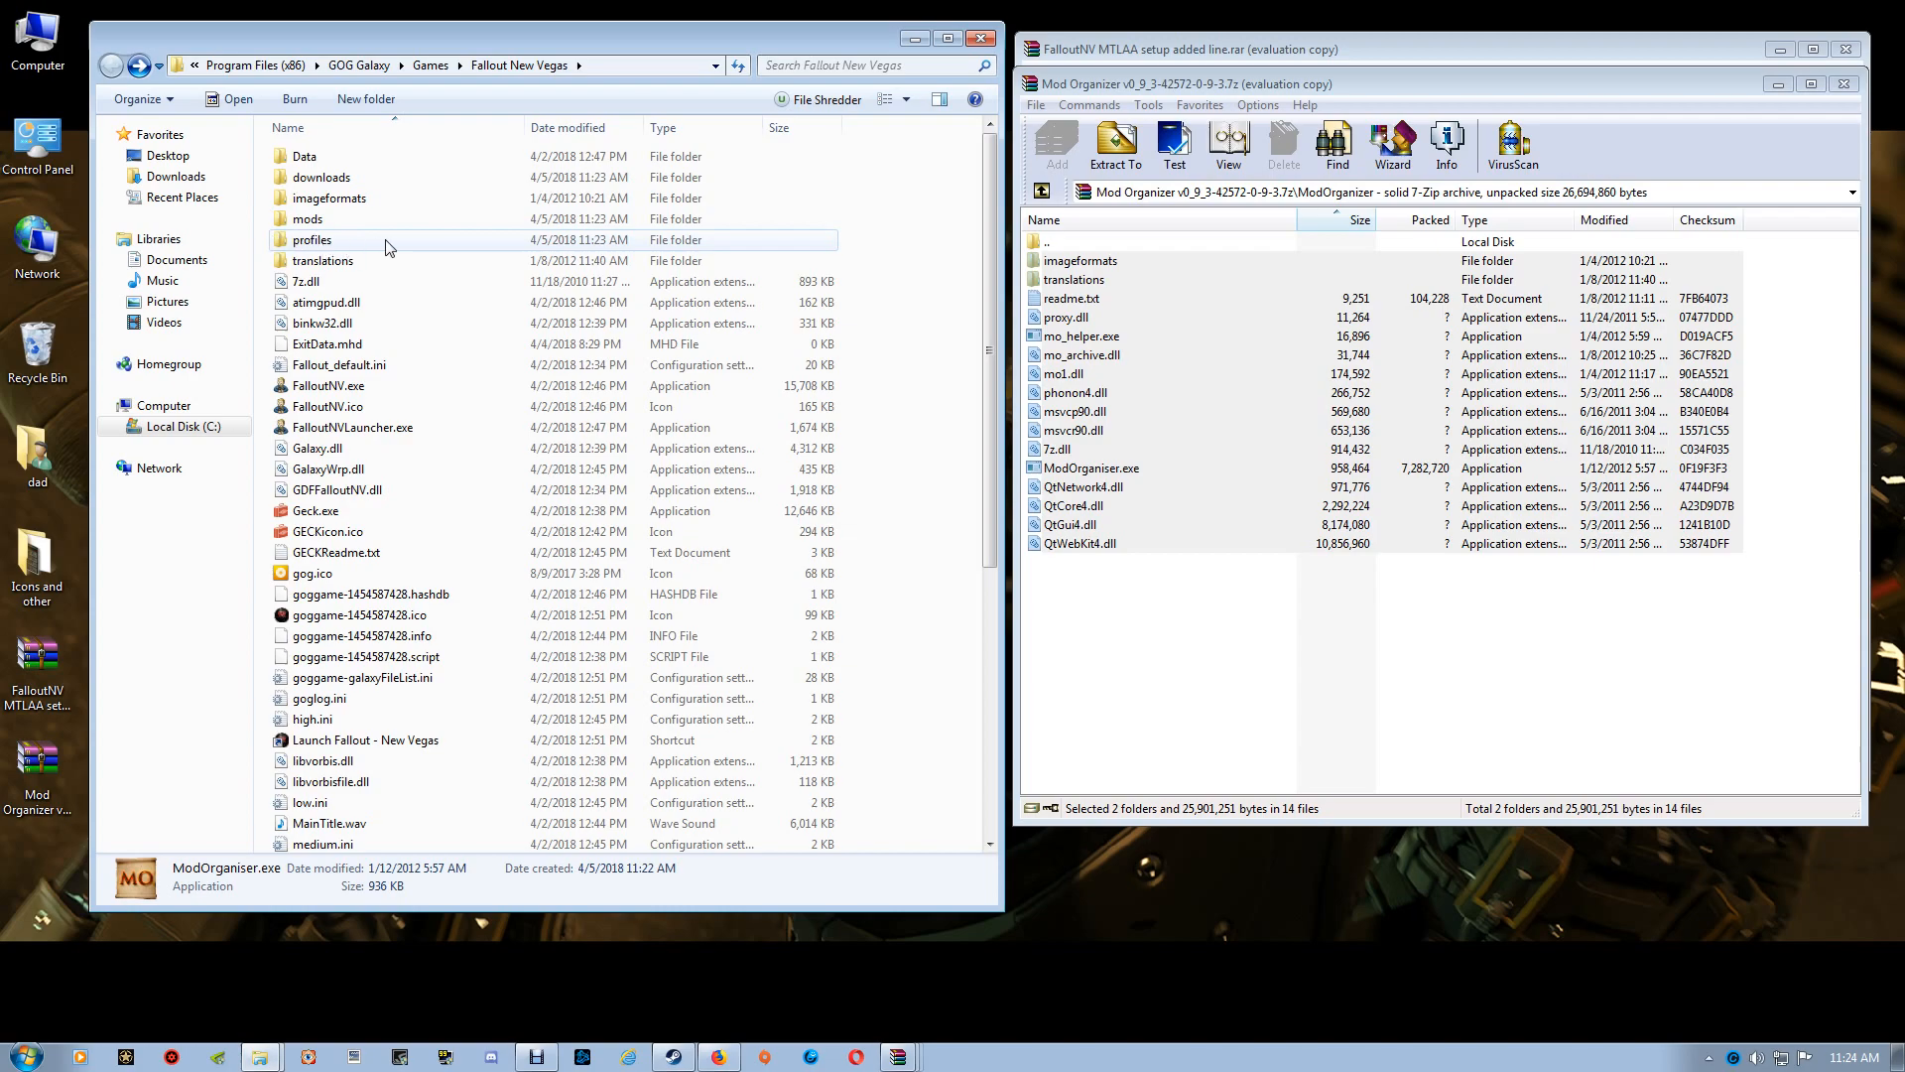
{"action": "double_click", "coordinate": [314, 240]}
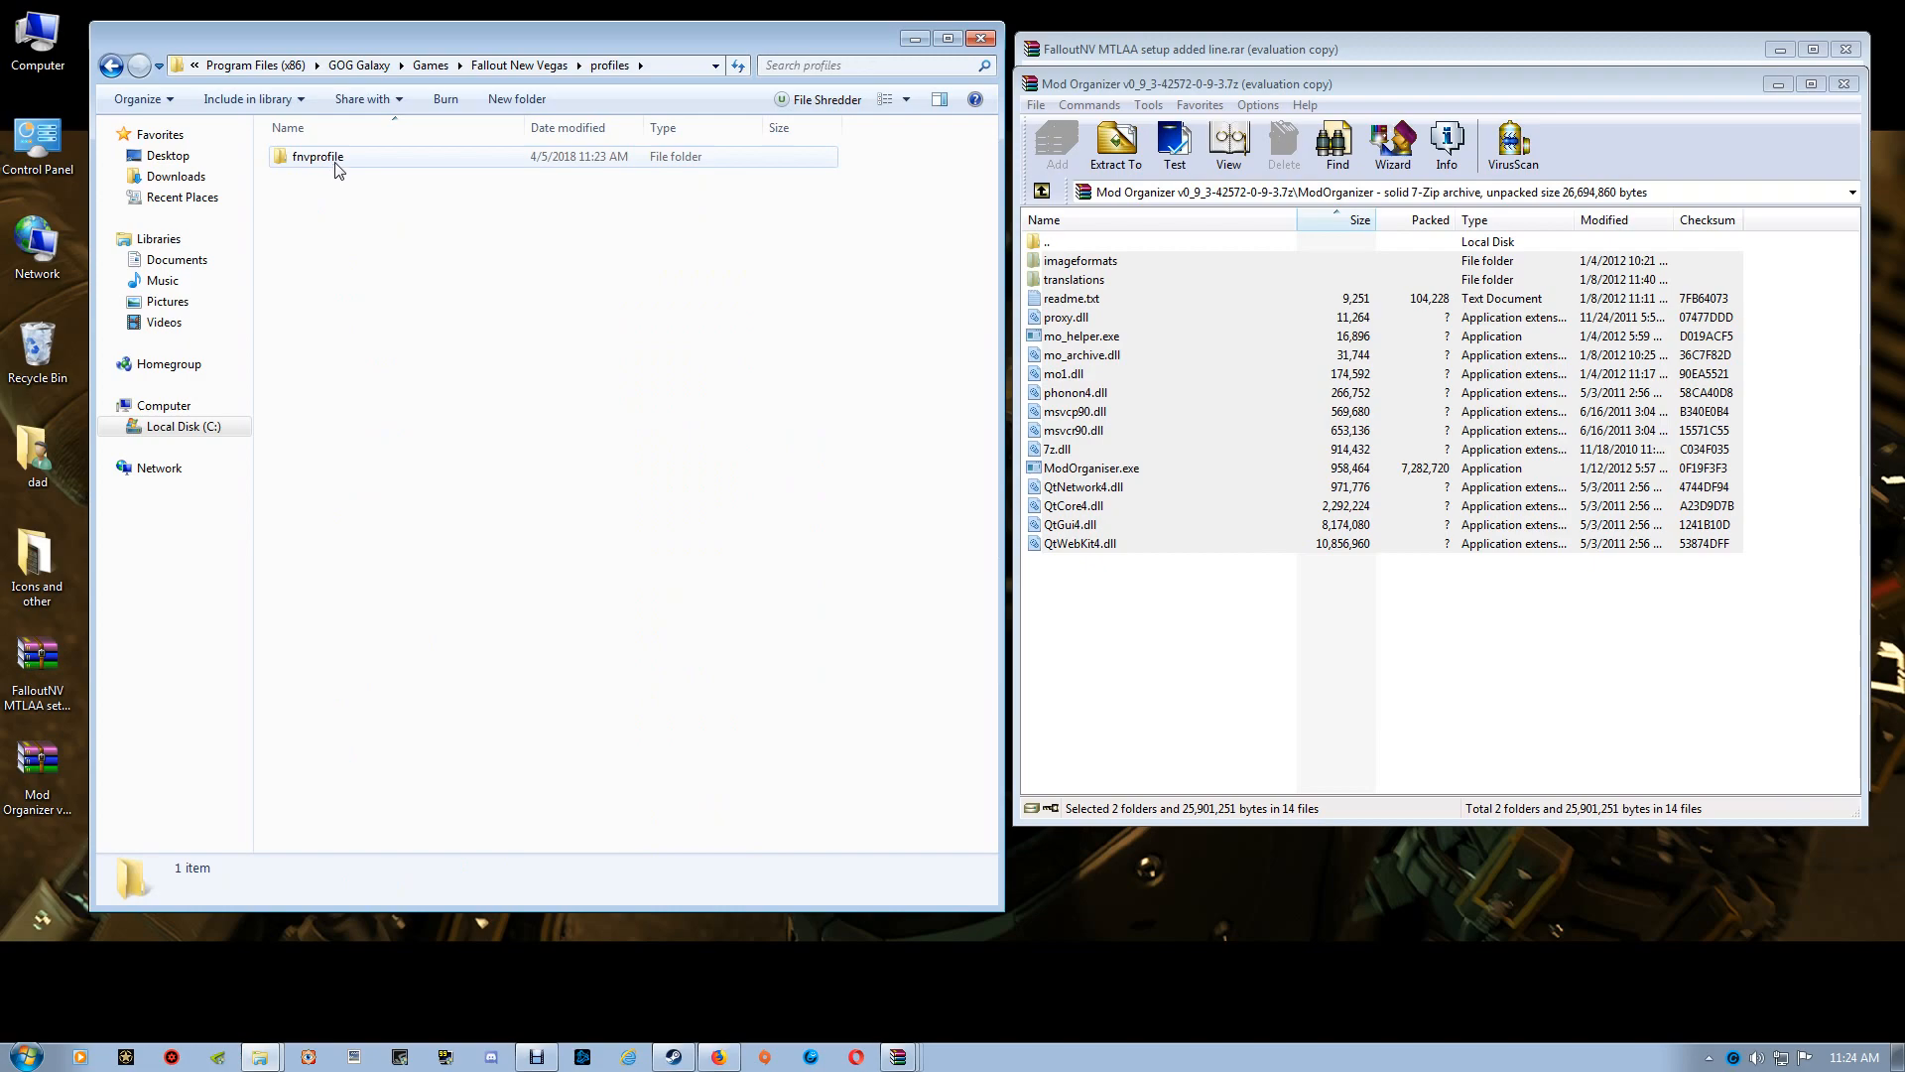
{"action": "double_click", "coordinate": [318, 154]}
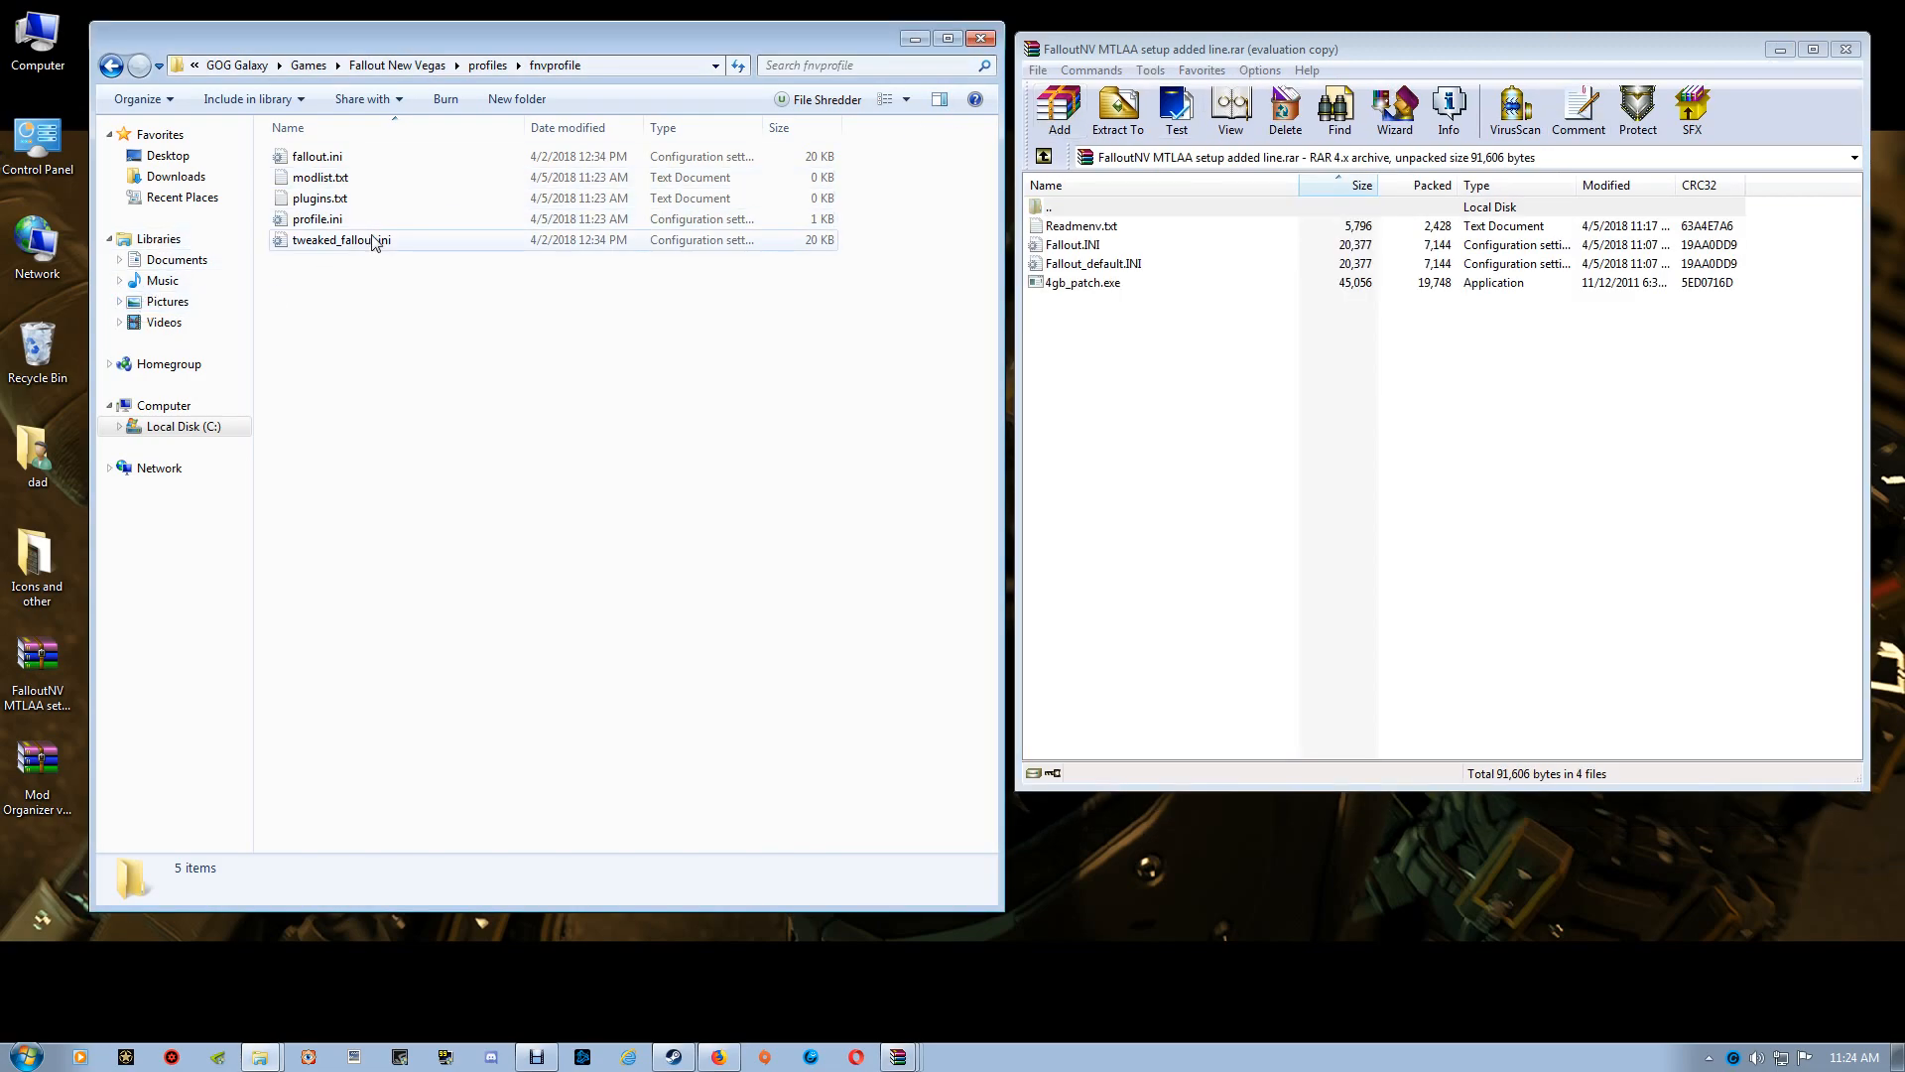
{"action": "left_click", "coordinate": [341, 240]}
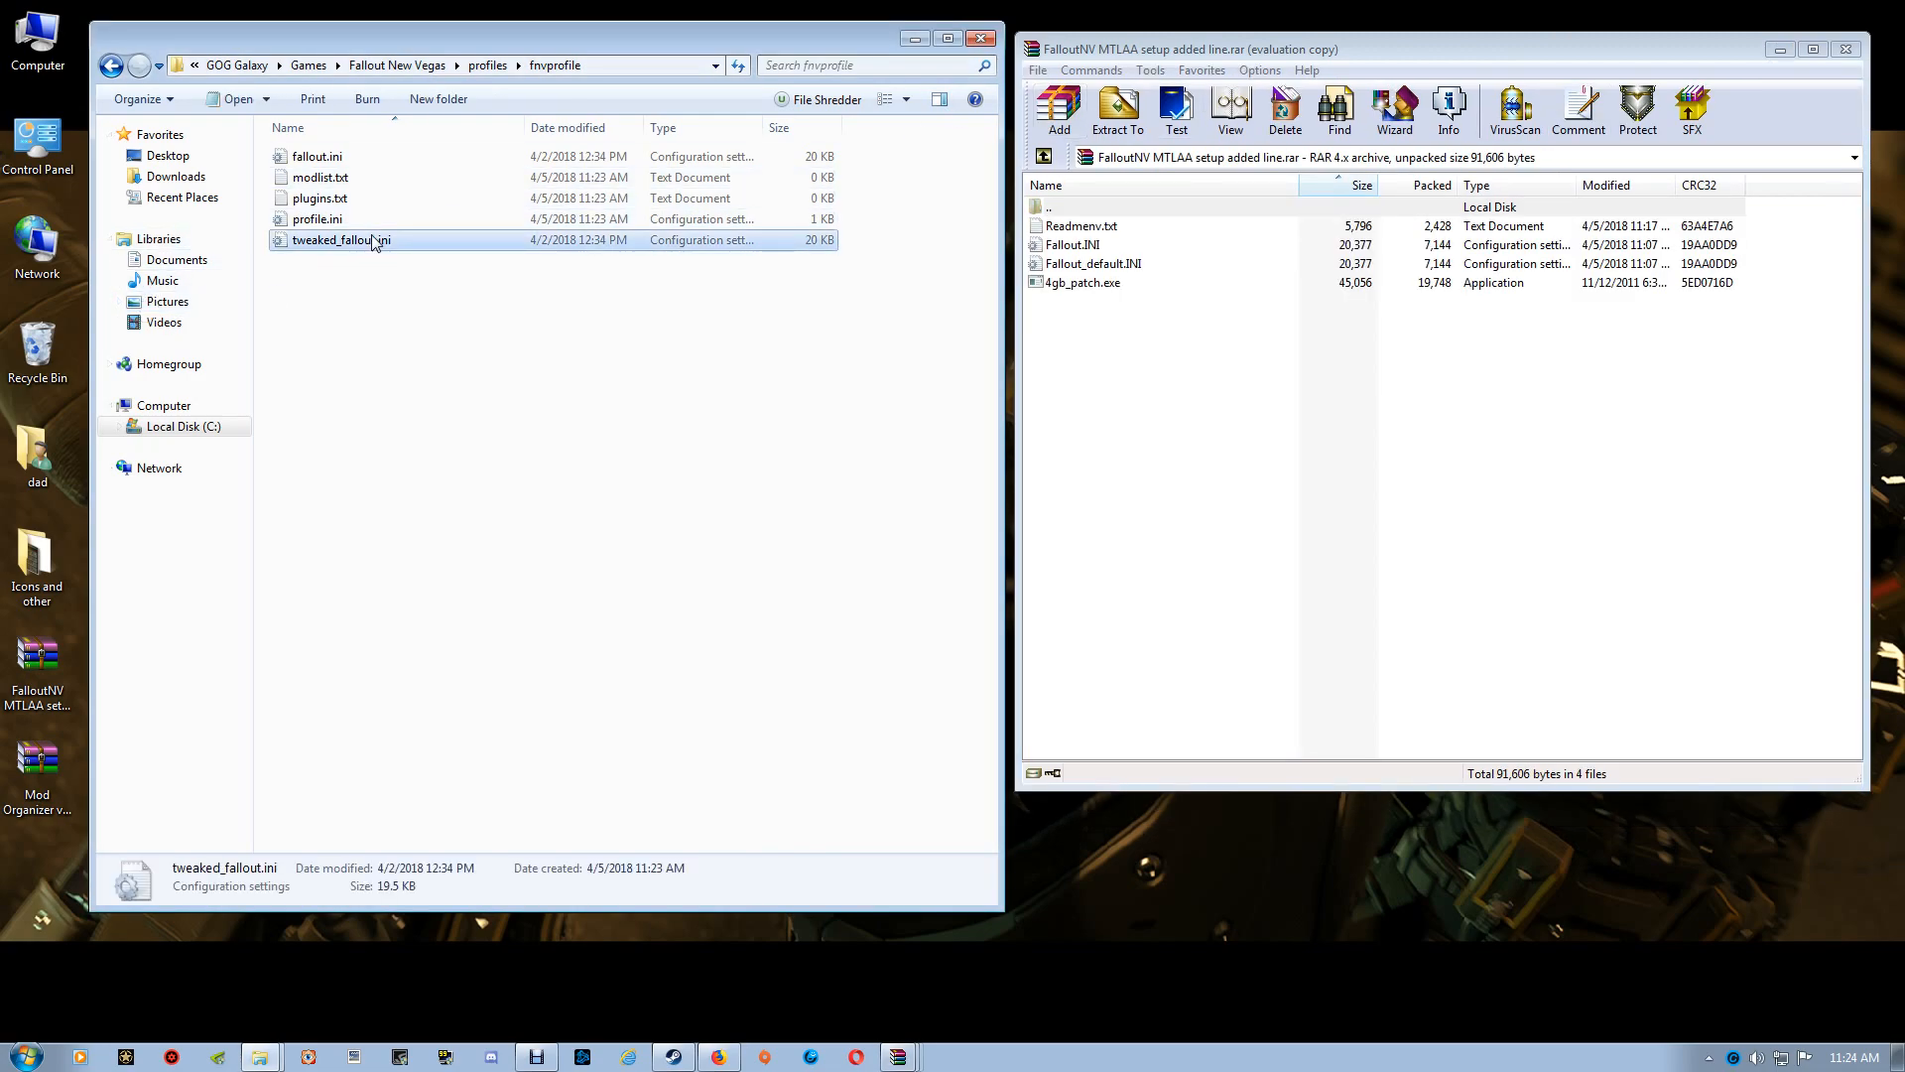
{"action": "key", "text": "Delete"}
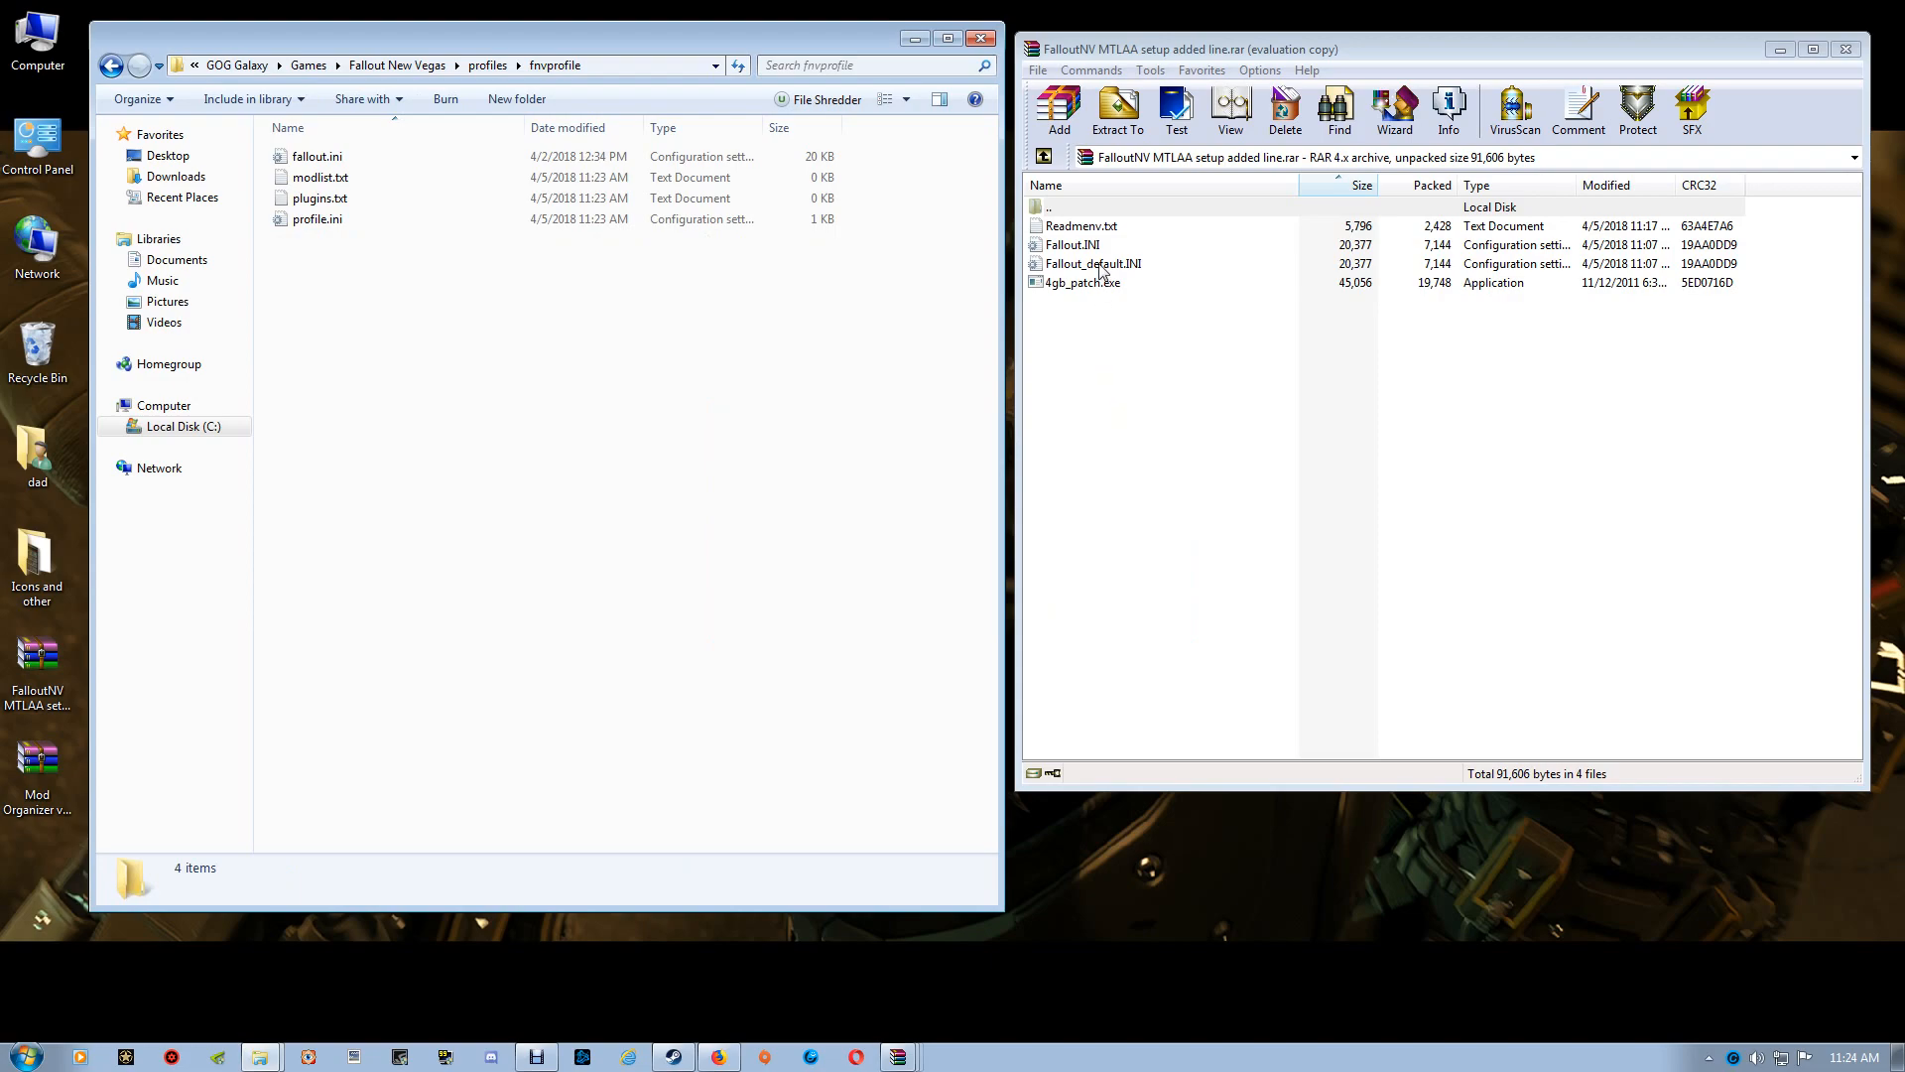
{"action": "mouse_move", "coordinate": [1272, 62]}
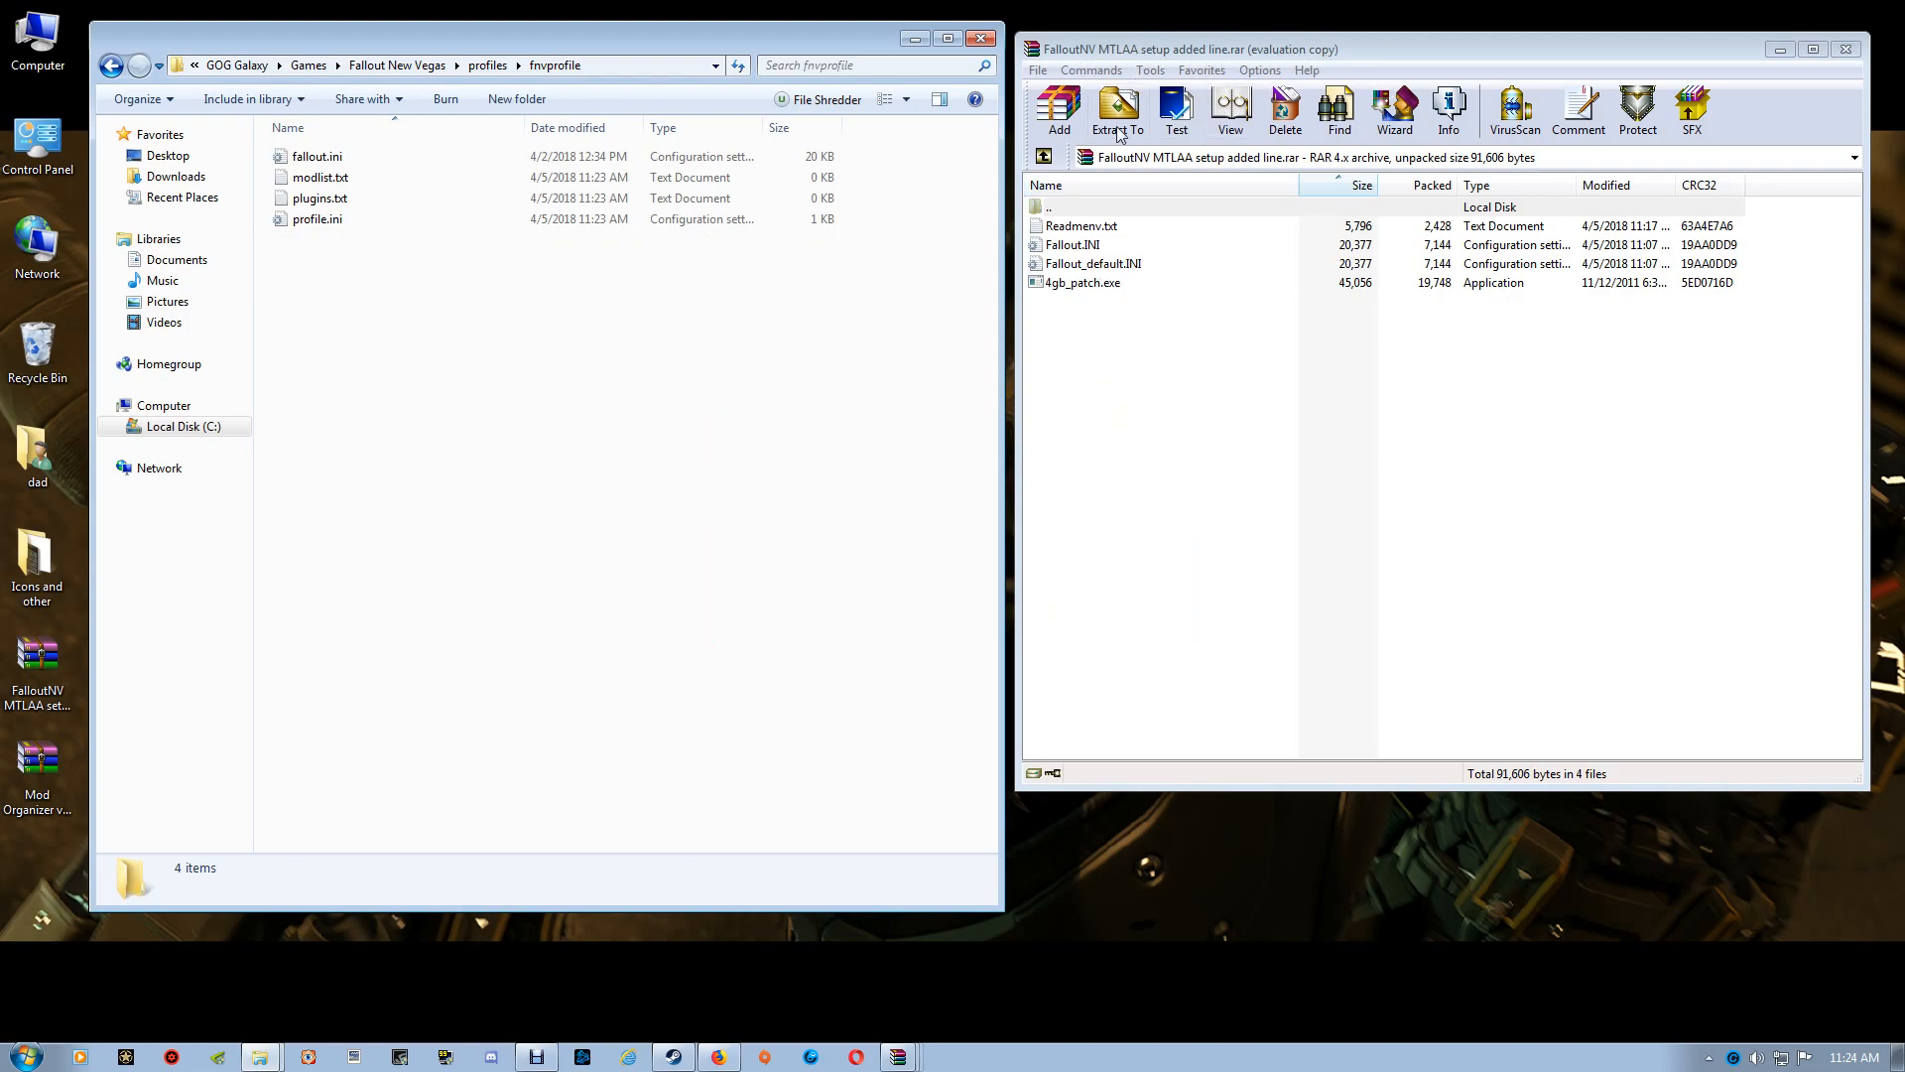
{"action": "mouse_move", "coordinate": [1107, 252]}
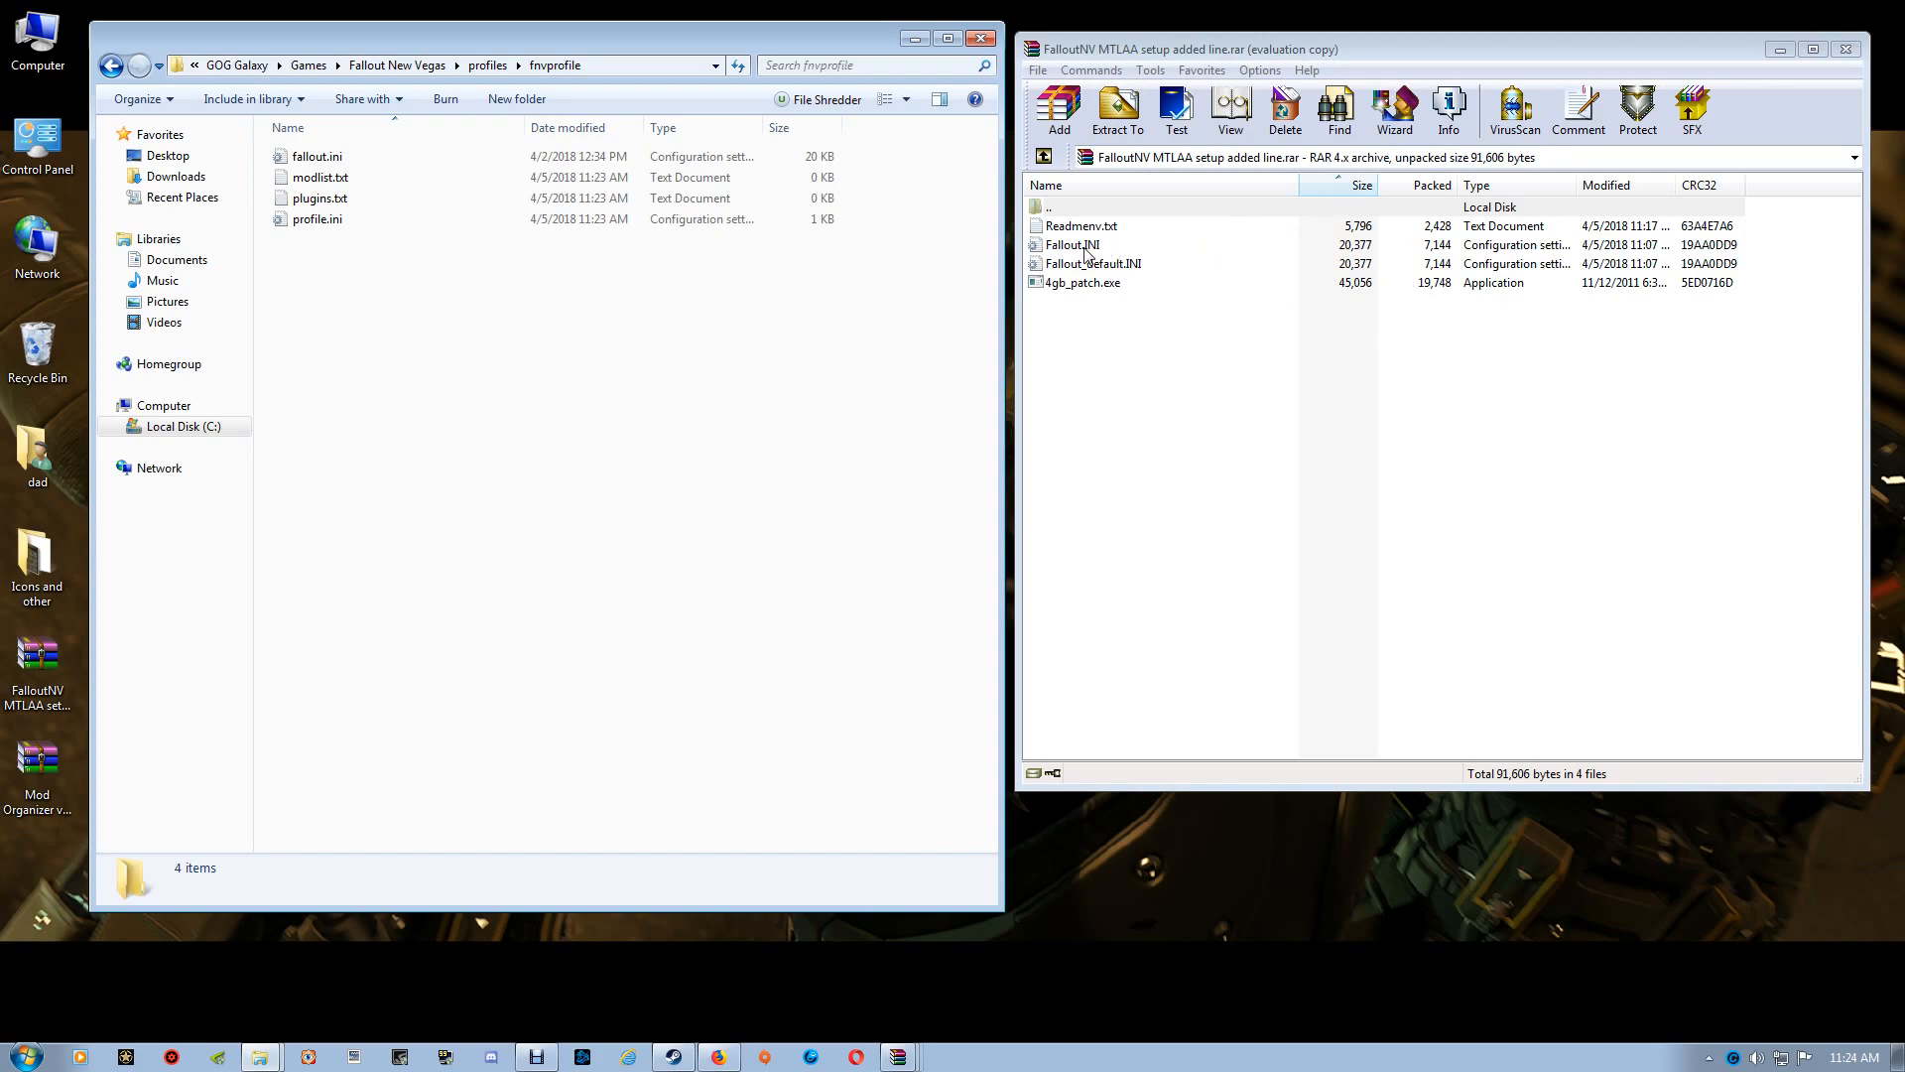
Step: Move the archive's Fallout.INI into fnvprofile, replacing fallout.ini, and return to the game folder
{"action": "left_click", "coordinate": [1072, 244]}
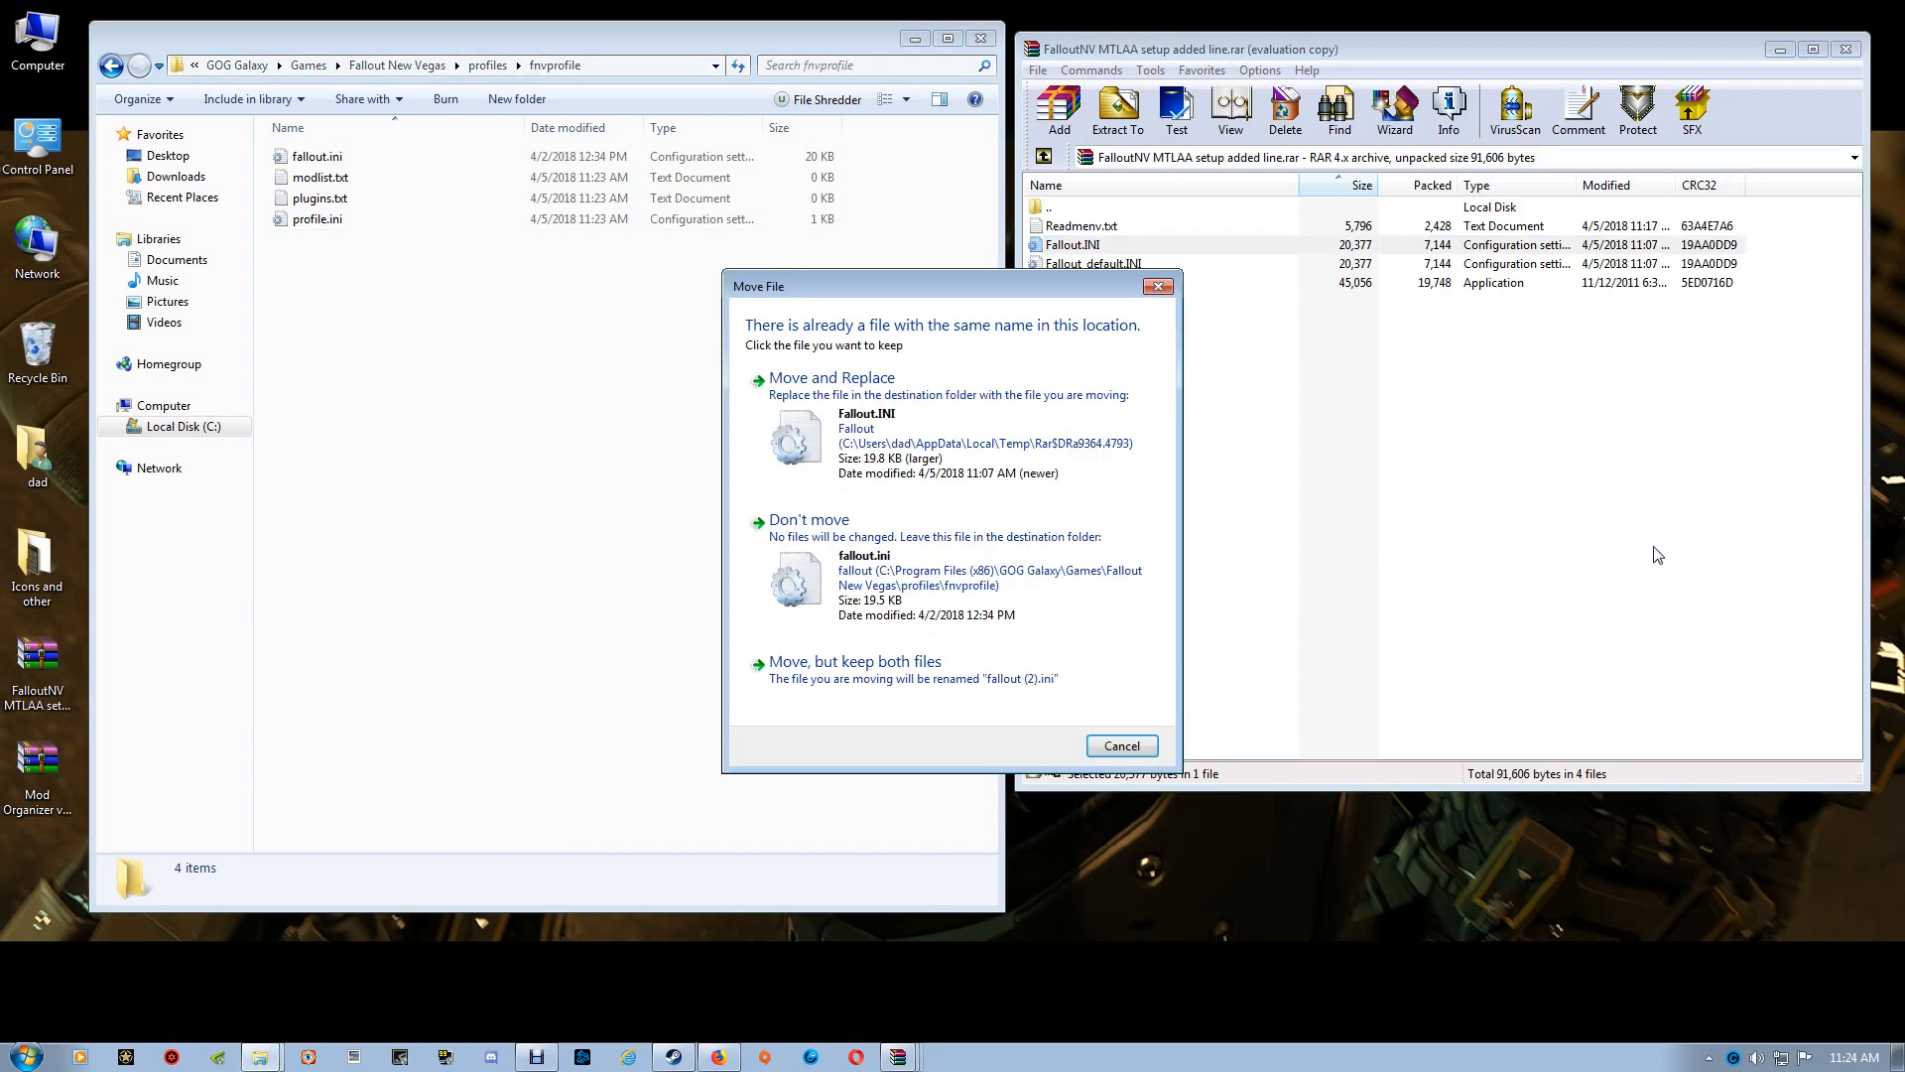
{"action": "left_click", "coordinate": [831, 377]}
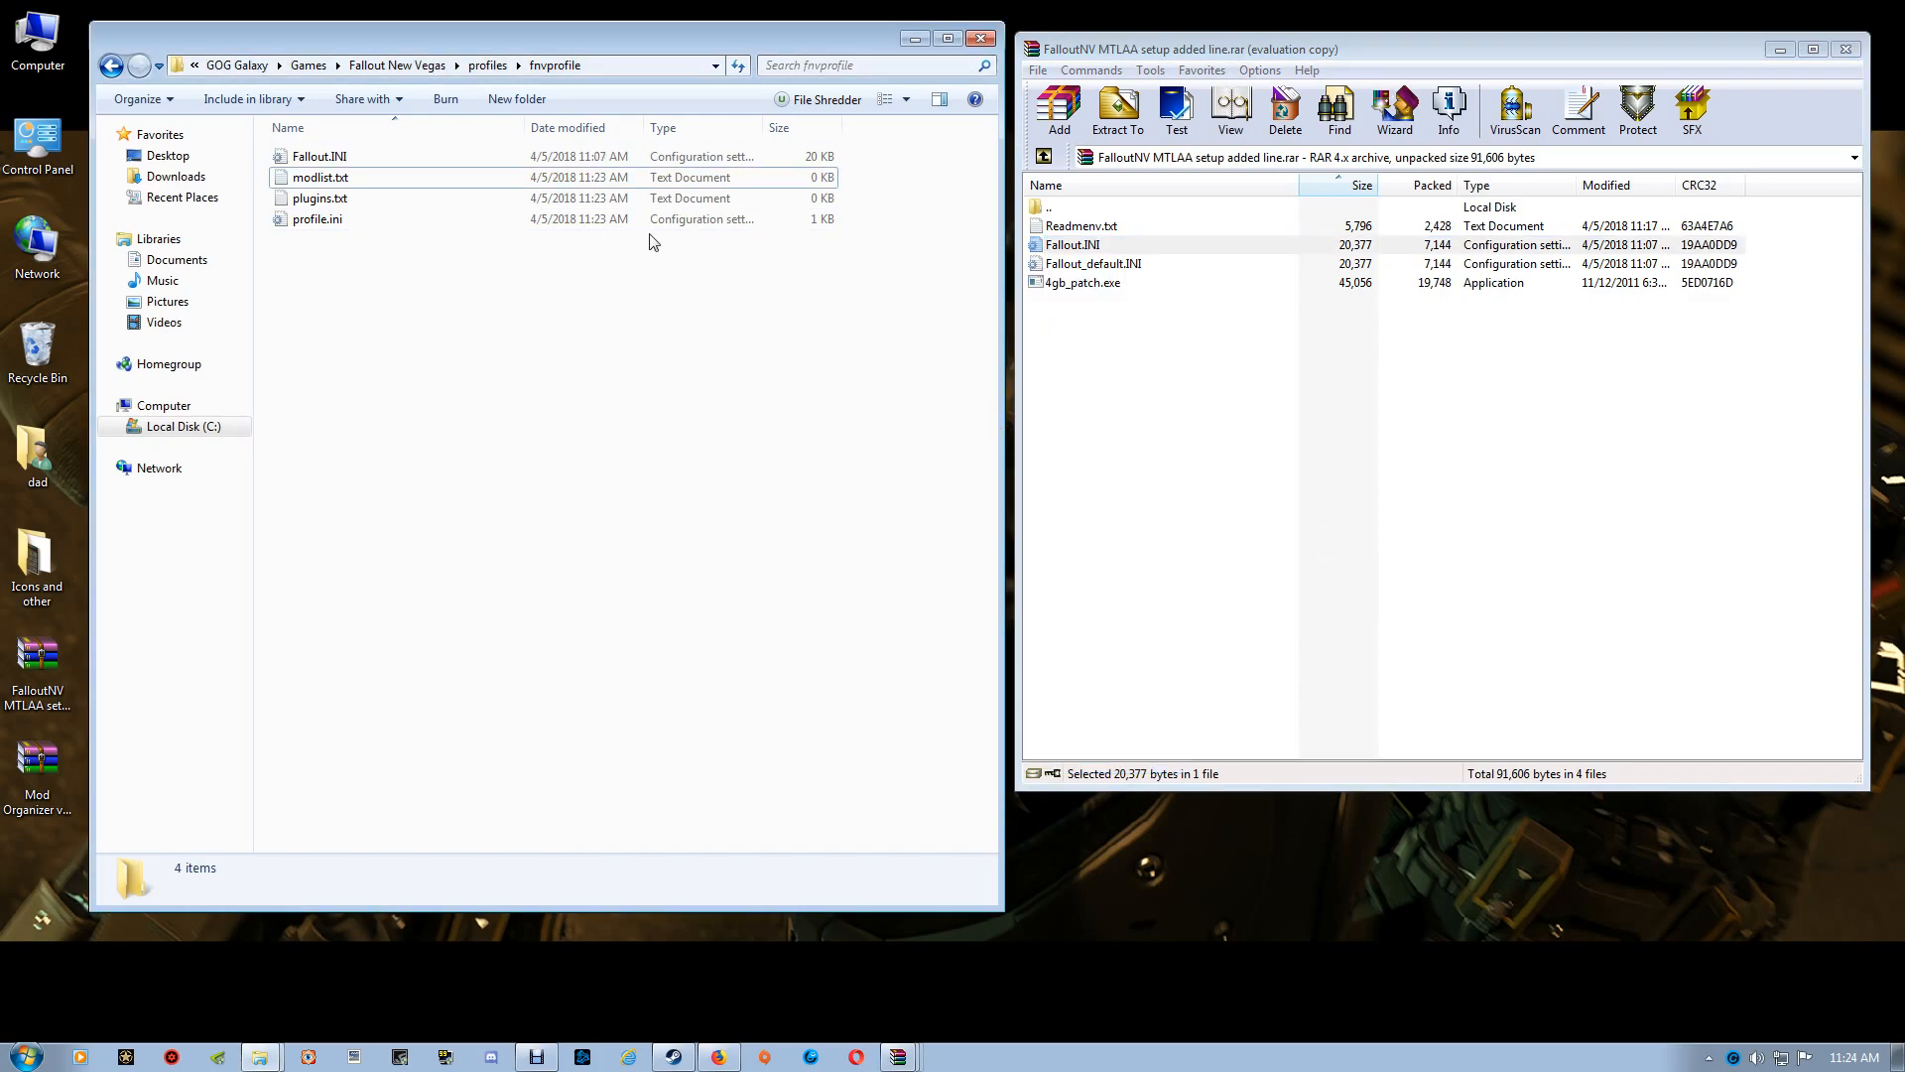
{"action": "left_click", "coordinate": [317, 154]}
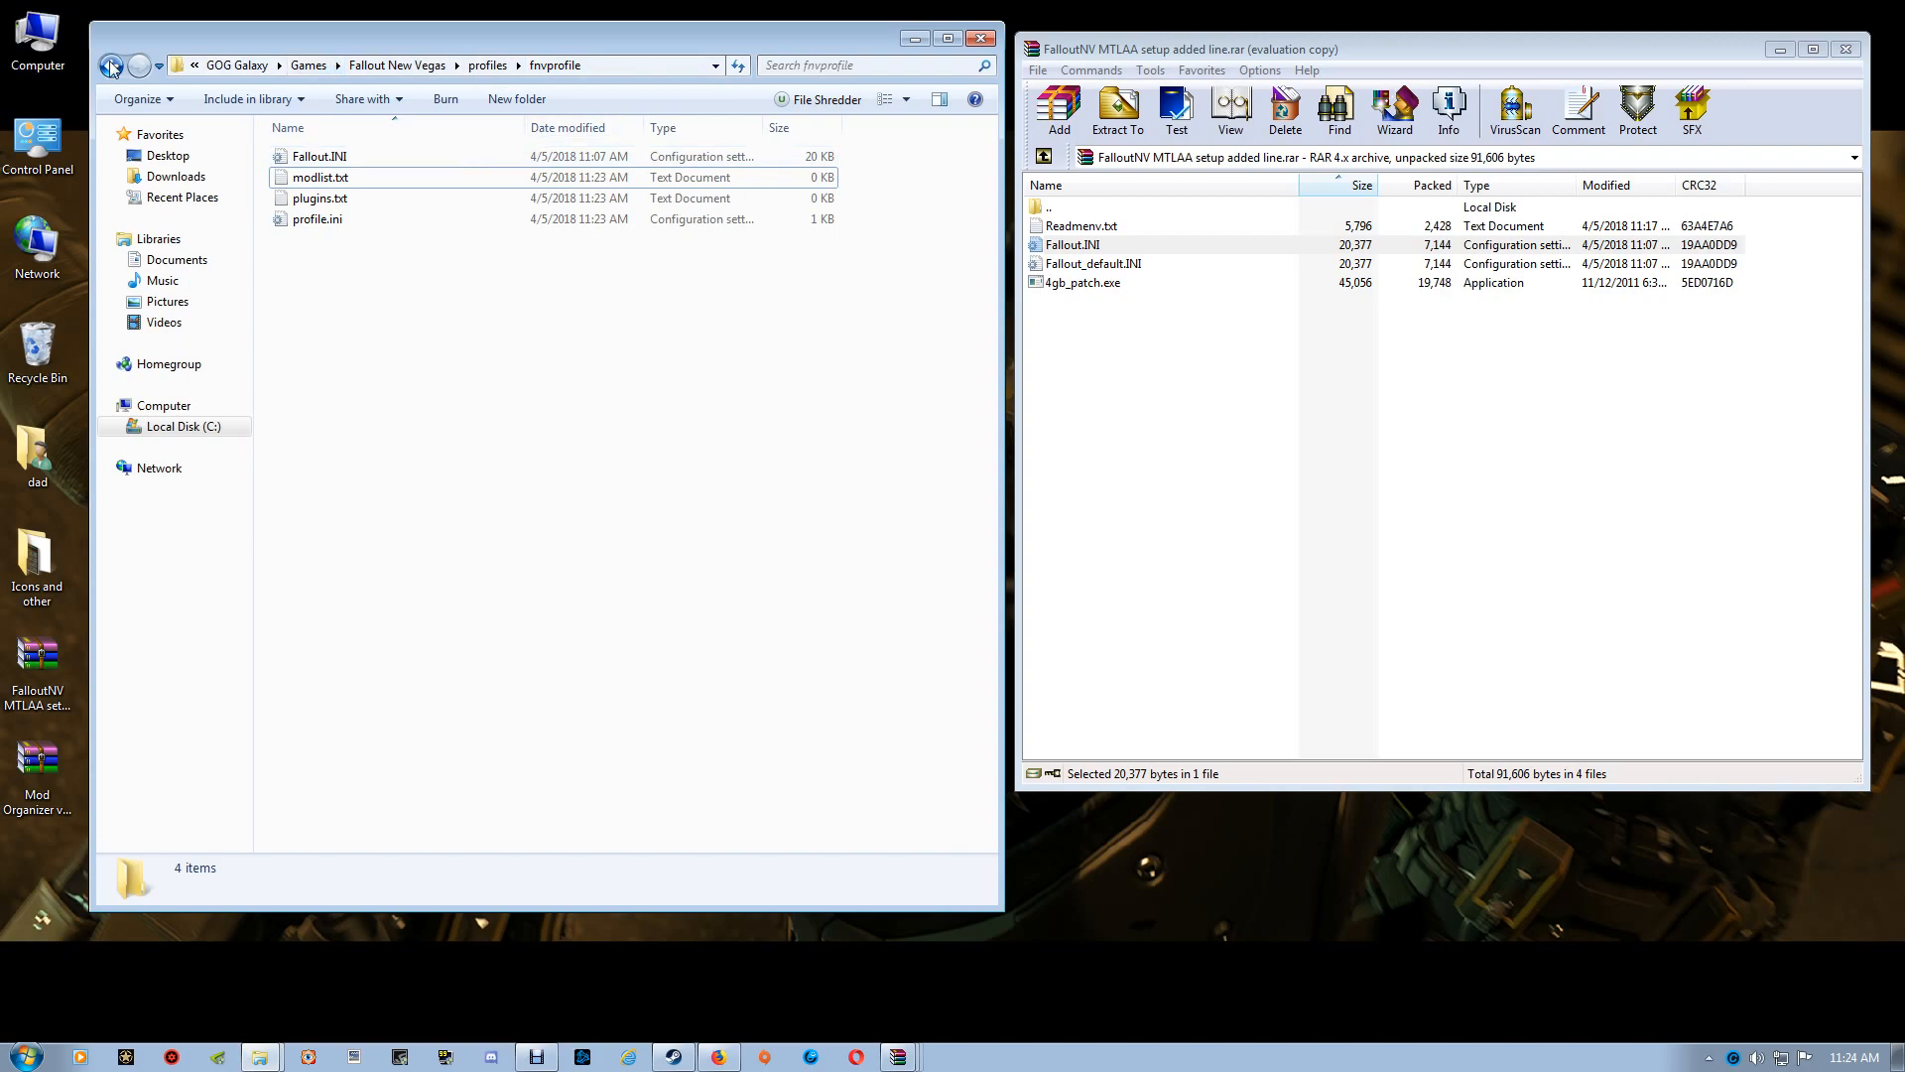
{"action": "left_click", "coordinate": [111, 65]}
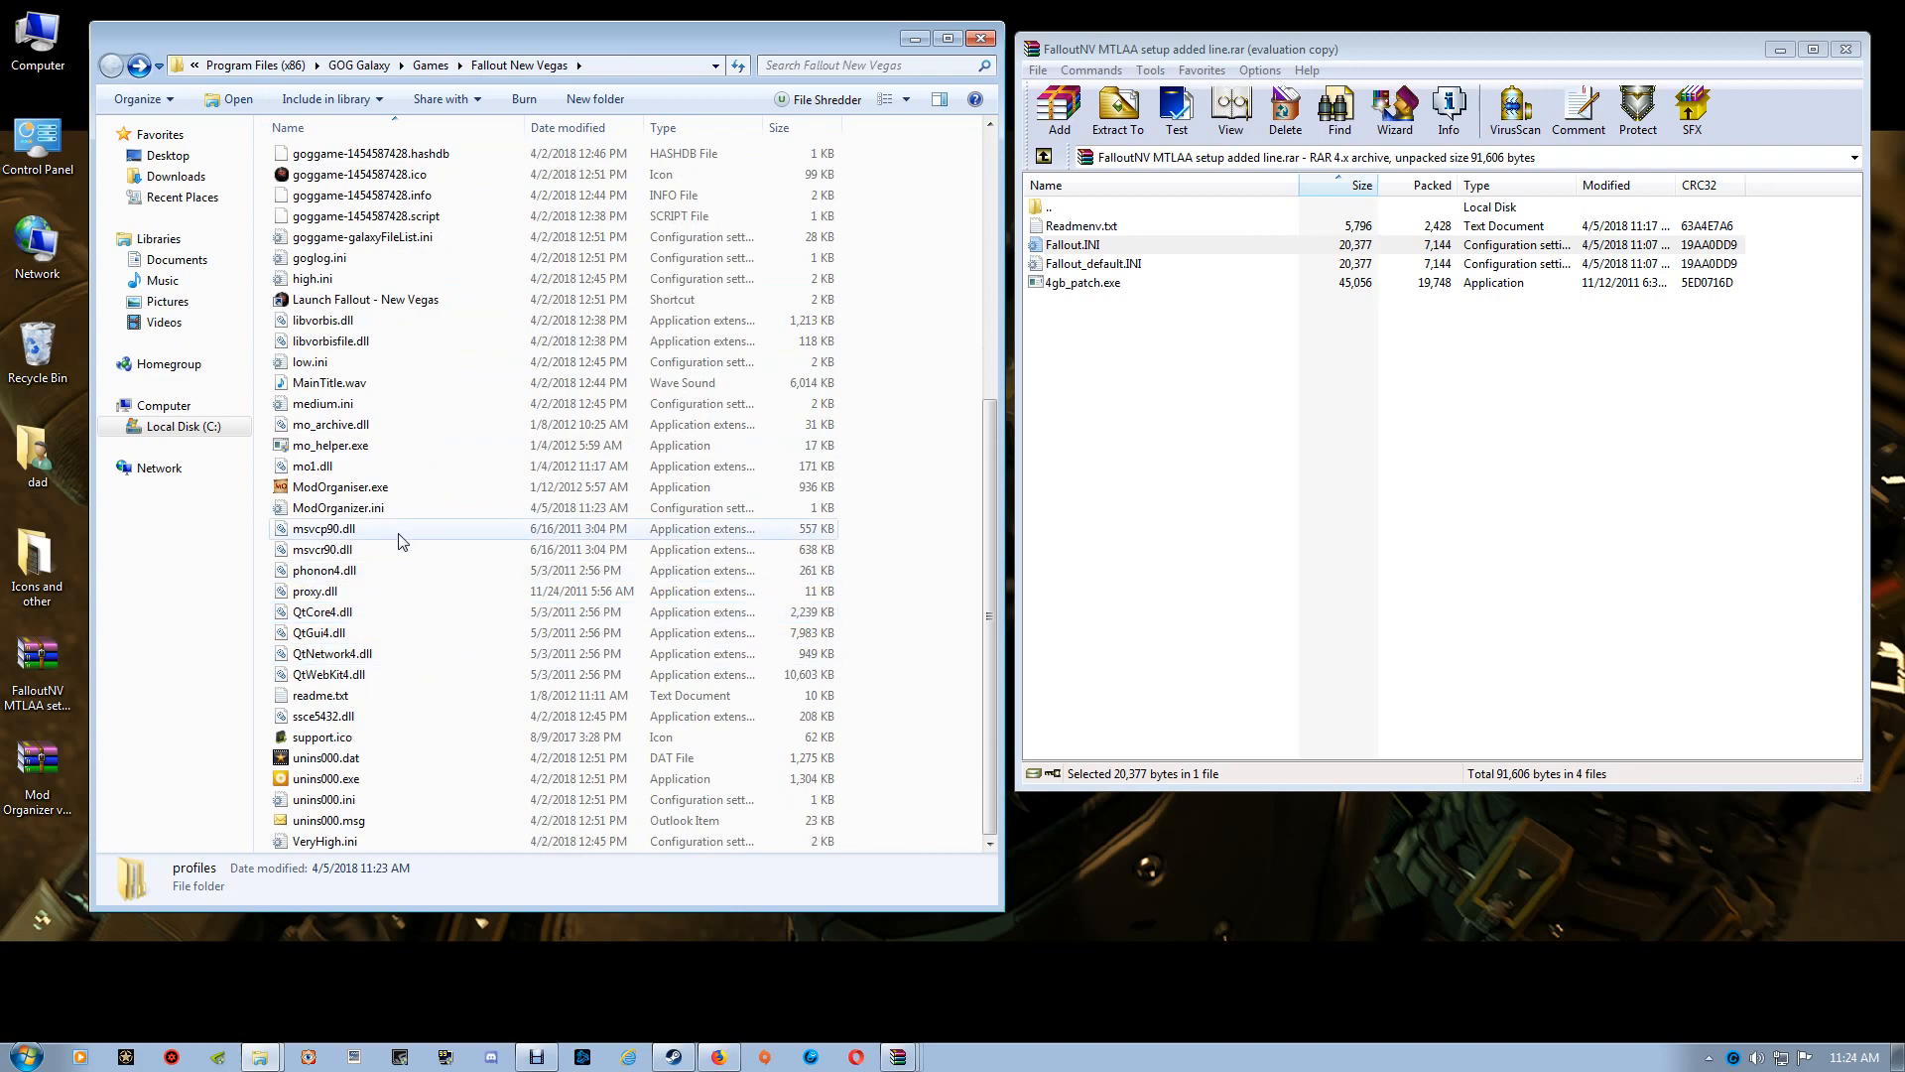
Step: Launch ModOrganiser.exe again from the game folder
{"action": "double_click", "coordinate": [339, 486]}
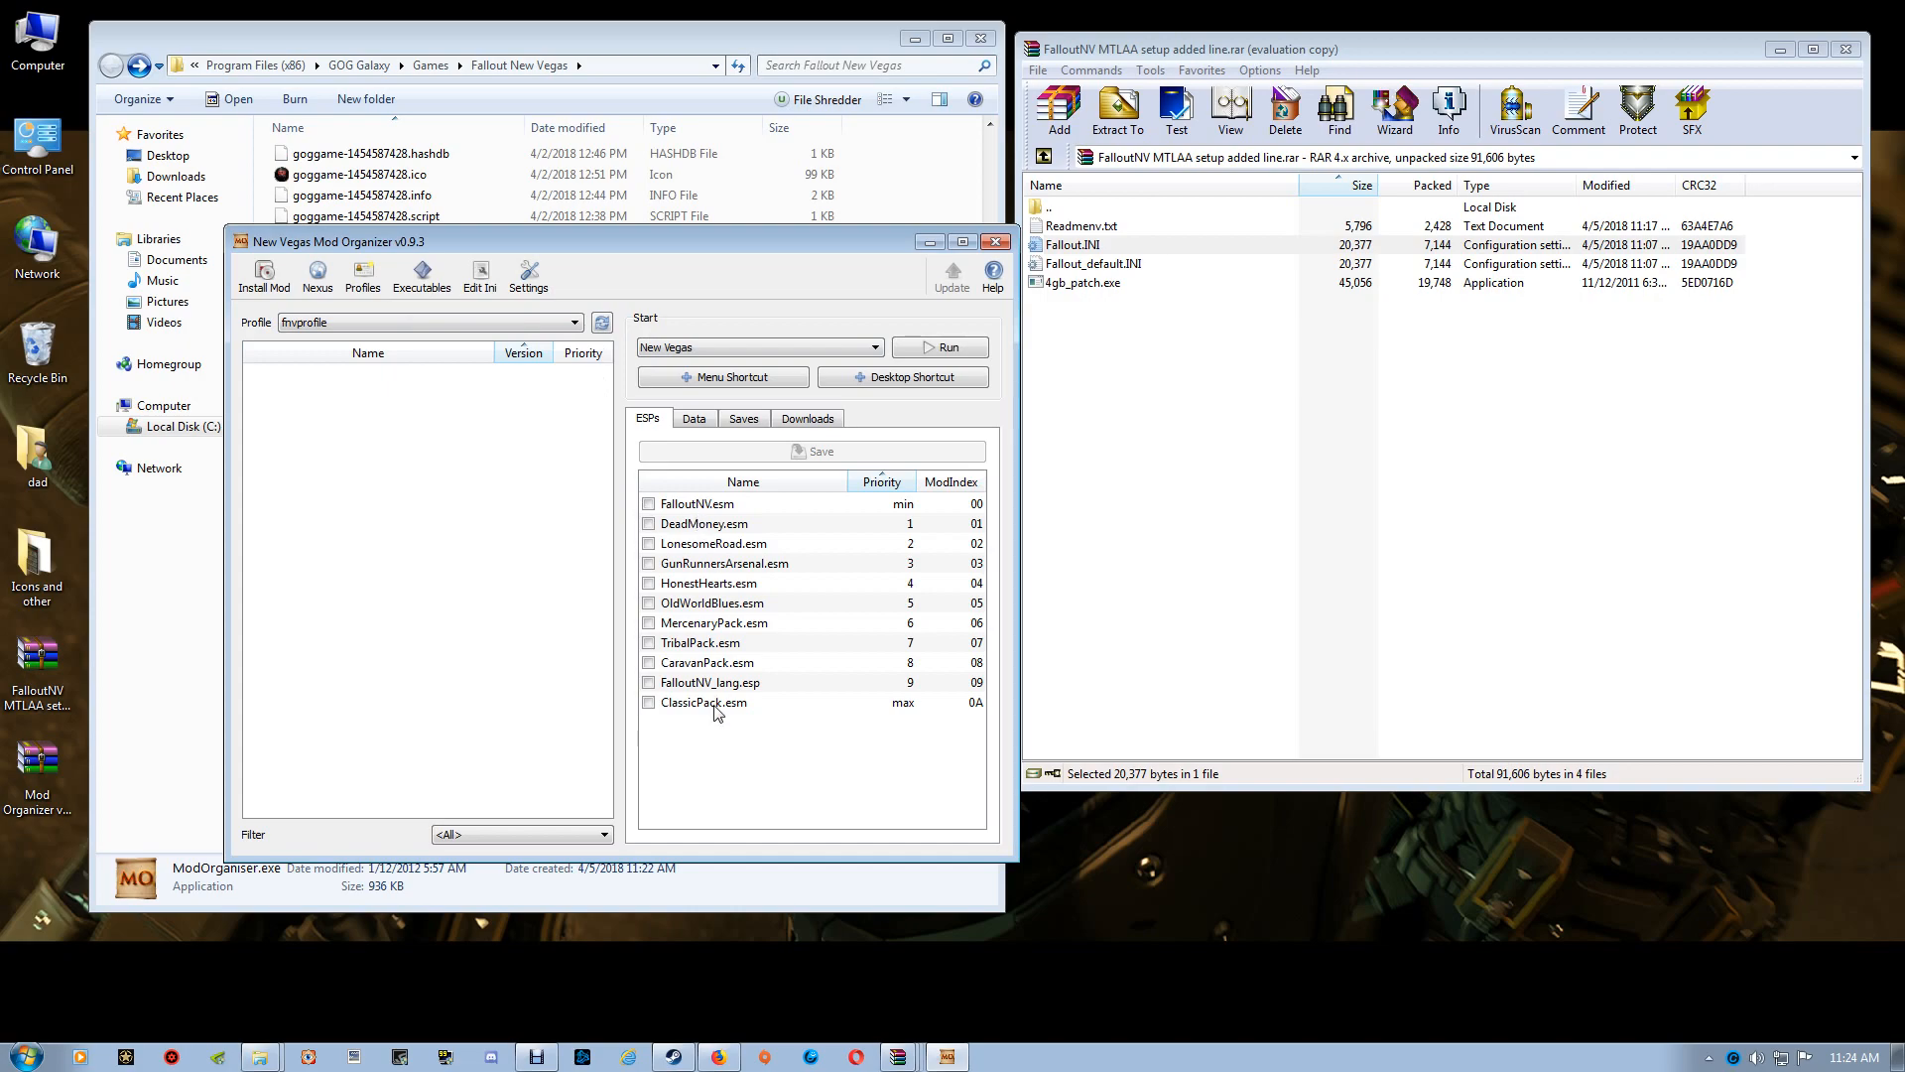
{"action": "mouse_move", "coordinate": [716, 712]}
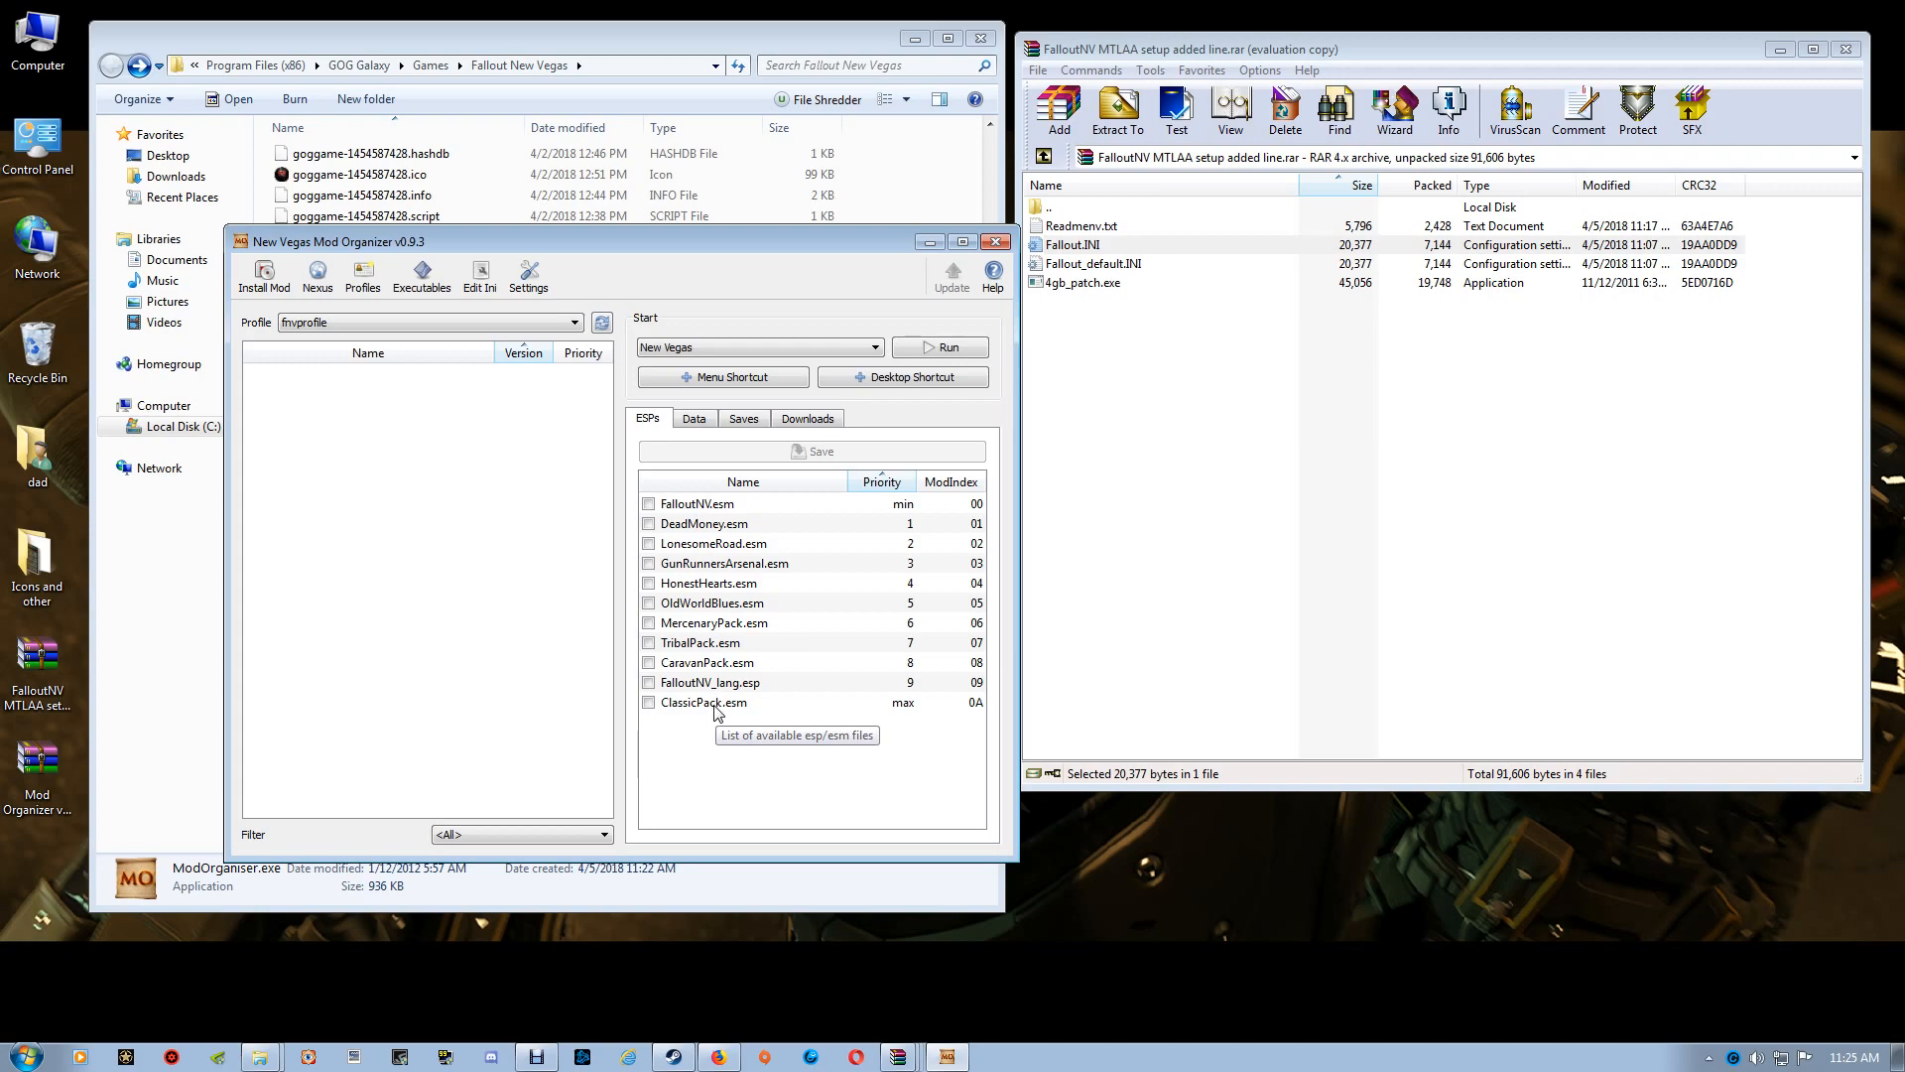
{"action": "mouse_move", "coordinate": [984, 314]}
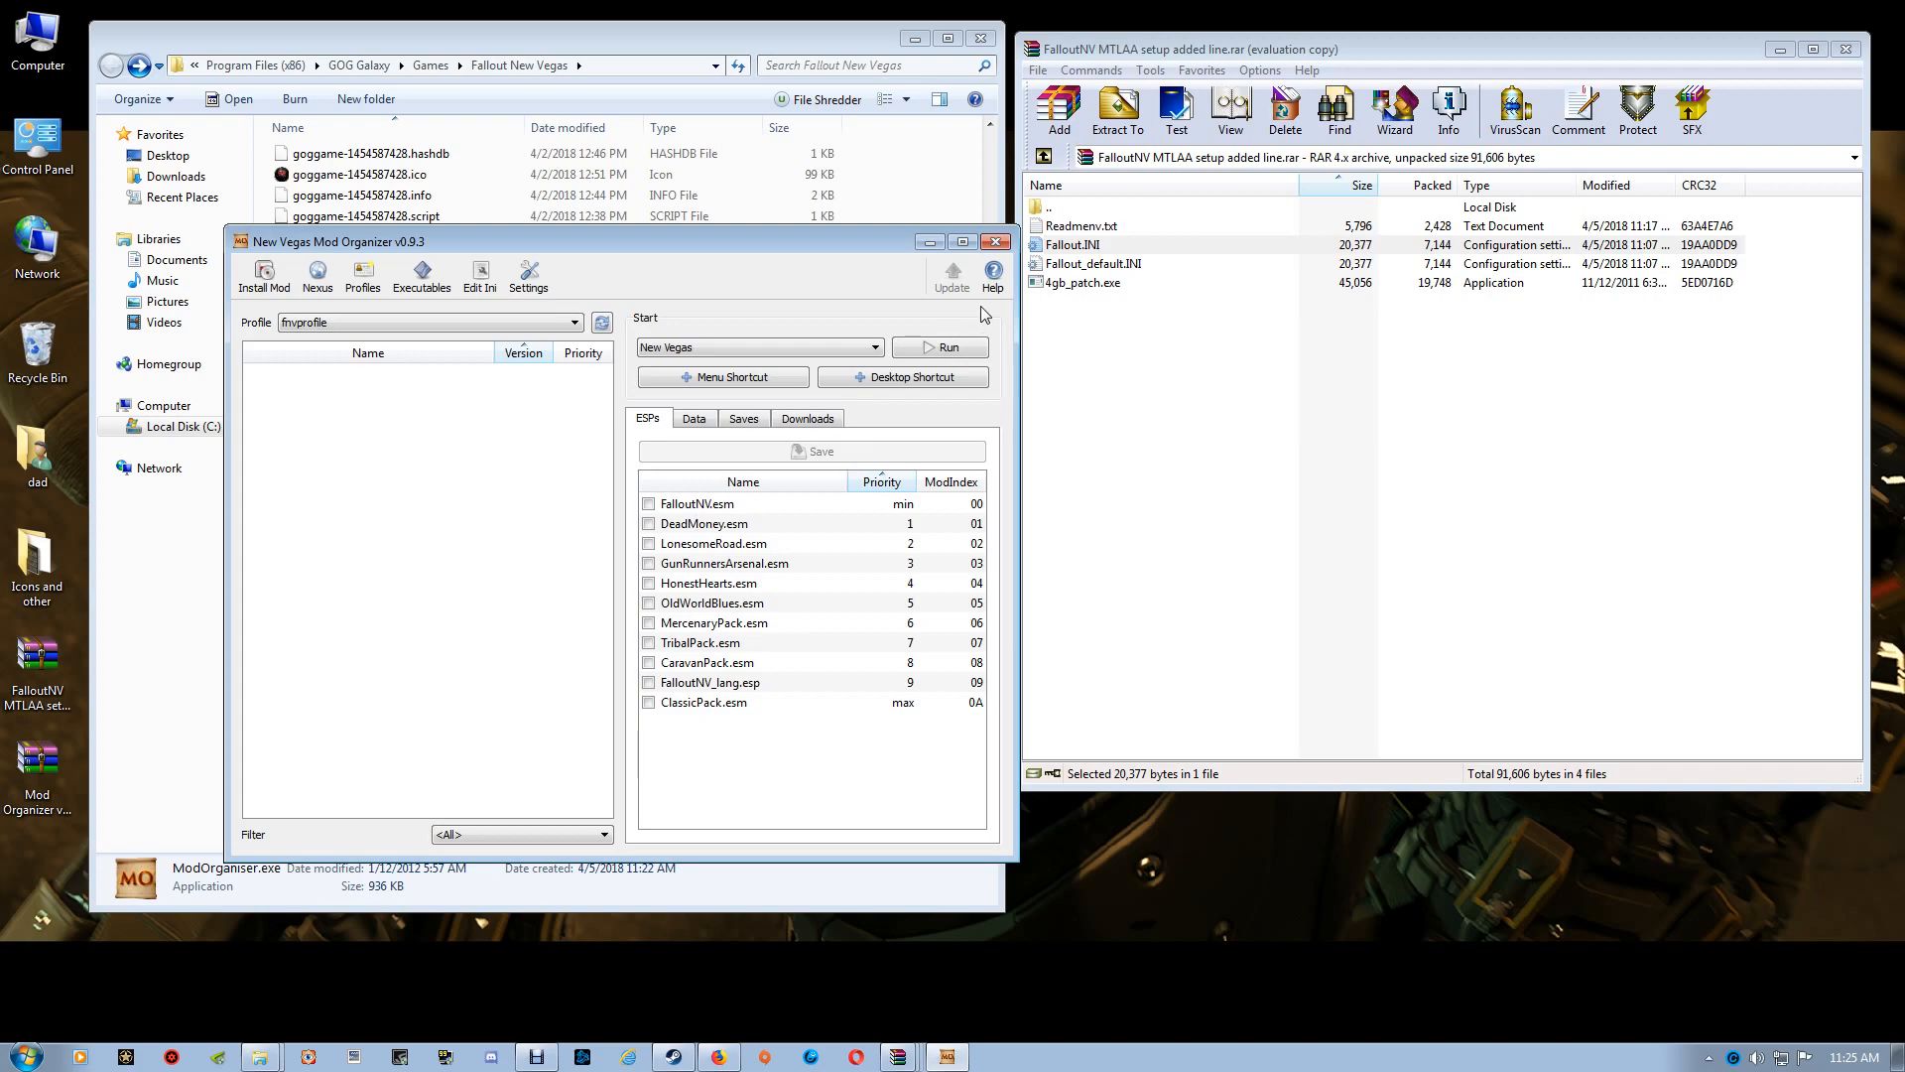